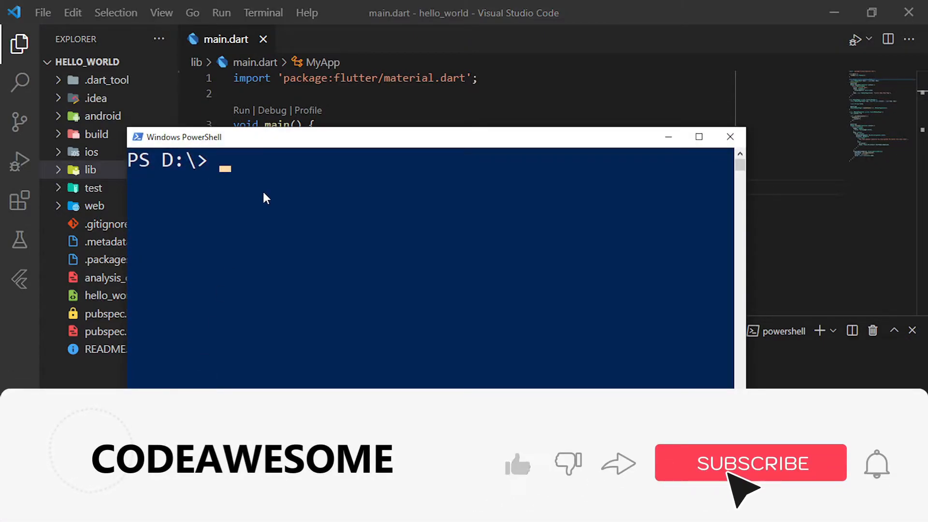
- Run flutter doctor to verify Flutter, Android toolchain, Chrome and devices all pass
text(fl)
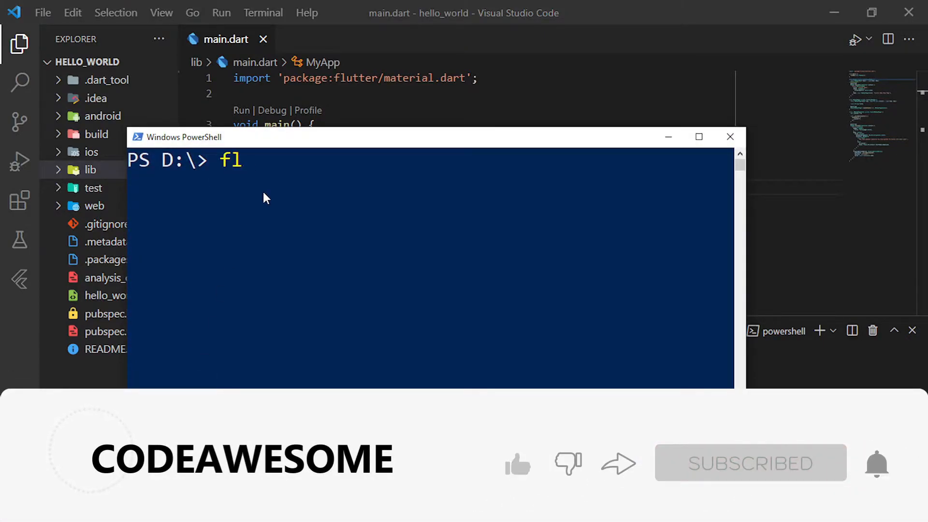
text(utter doc)
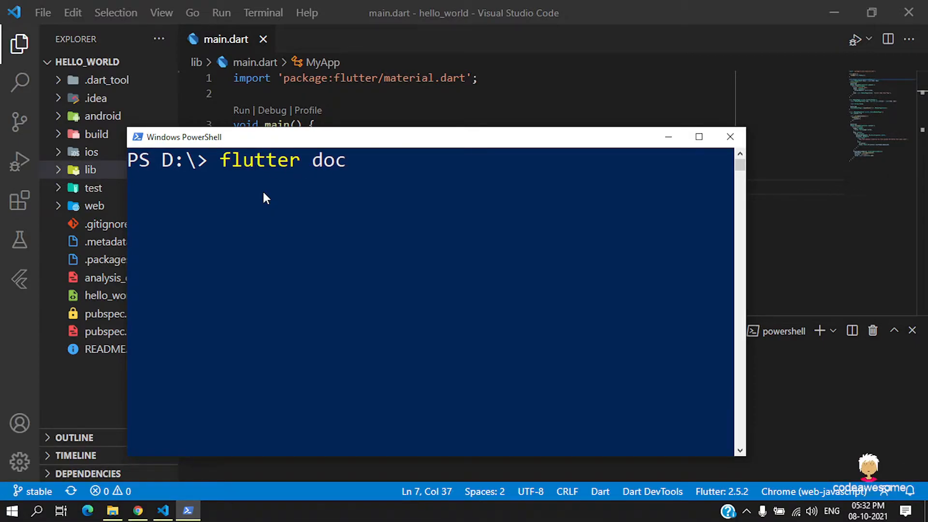
text(tor)
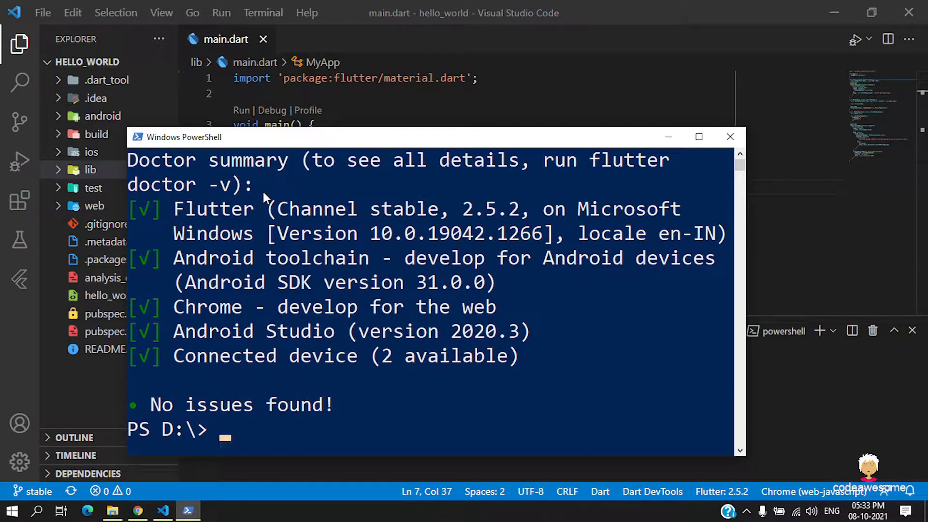
mouse_move(484, 209)
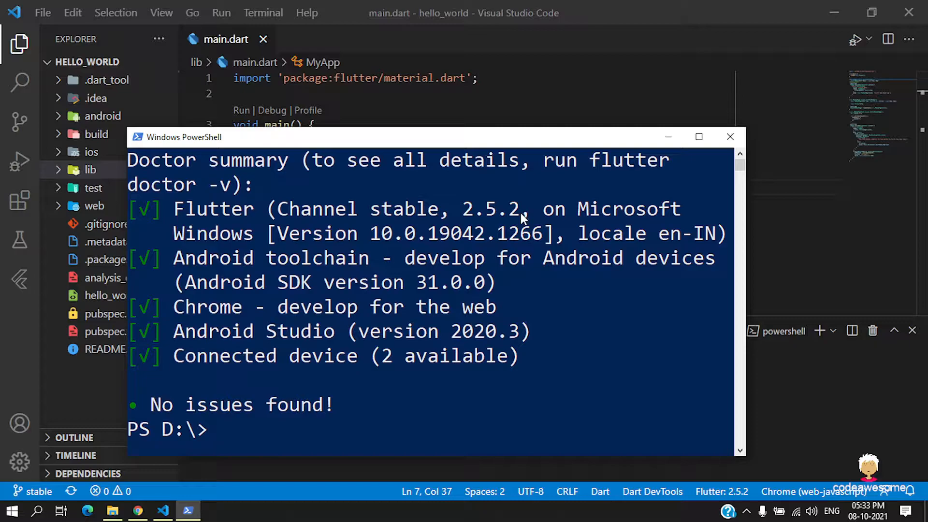
mouse_move(427, 225)
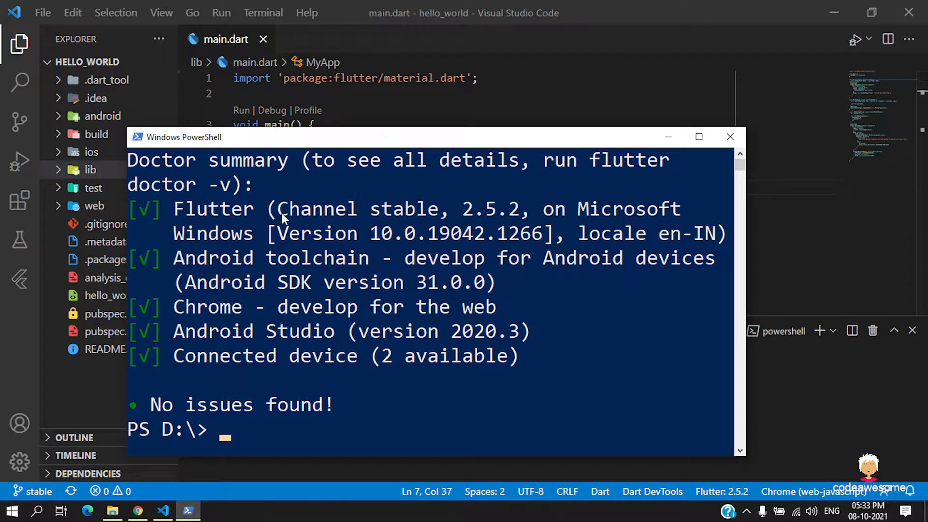
mouse_move(510, 204)
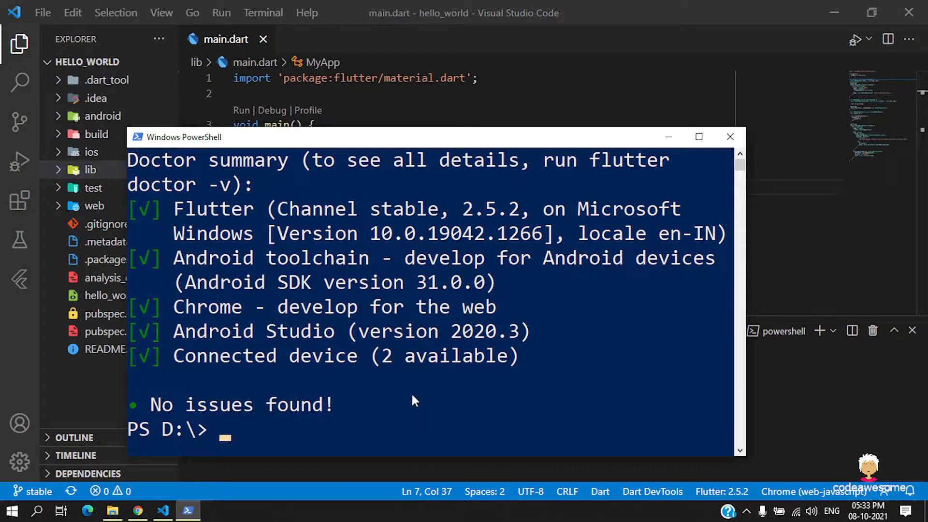
mouse_move(257, 398)
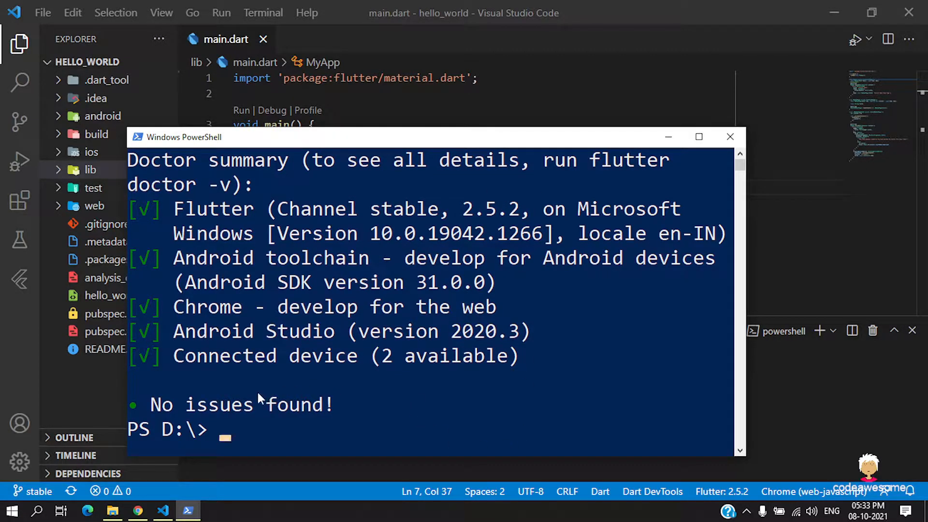
- Switch to the Flutter desktop support docs showing the flutter config enable commands
click(136, 510)
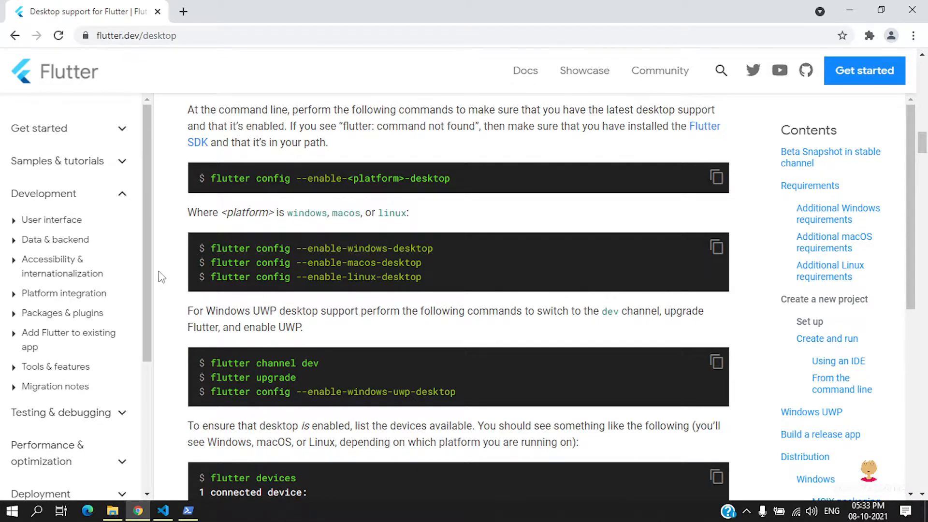
mouse_move(493, 256)
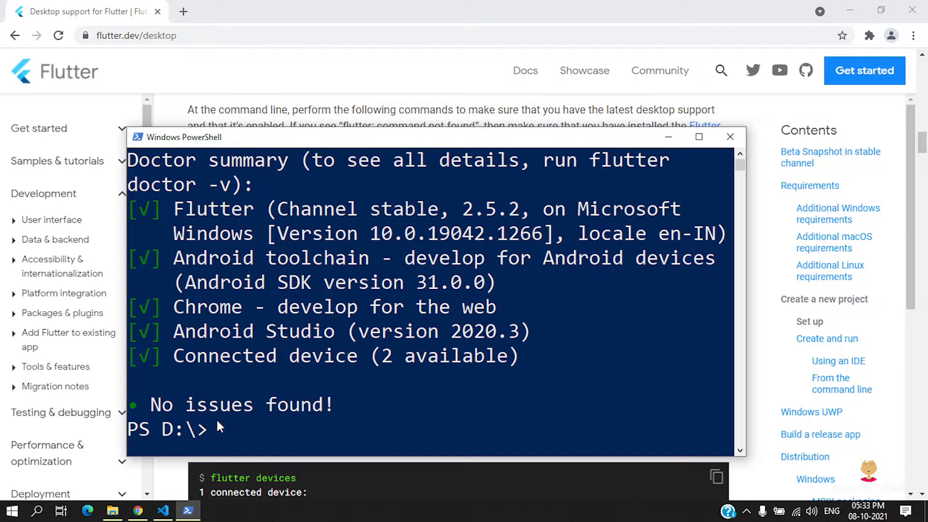
- Run flutter config --enable-windows-desktop to set Windows desktop support to true
text(flutter config --enable-windows-desktop)
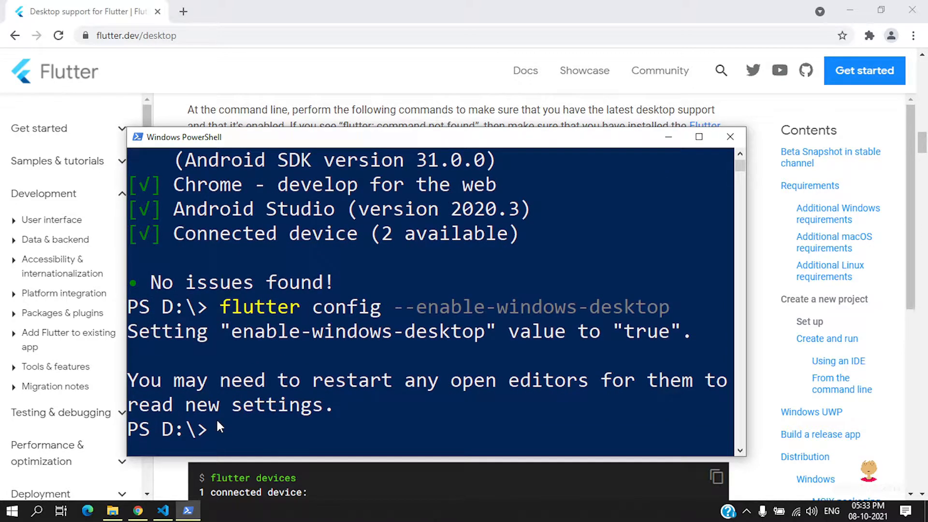
mouse_move(215, 340)
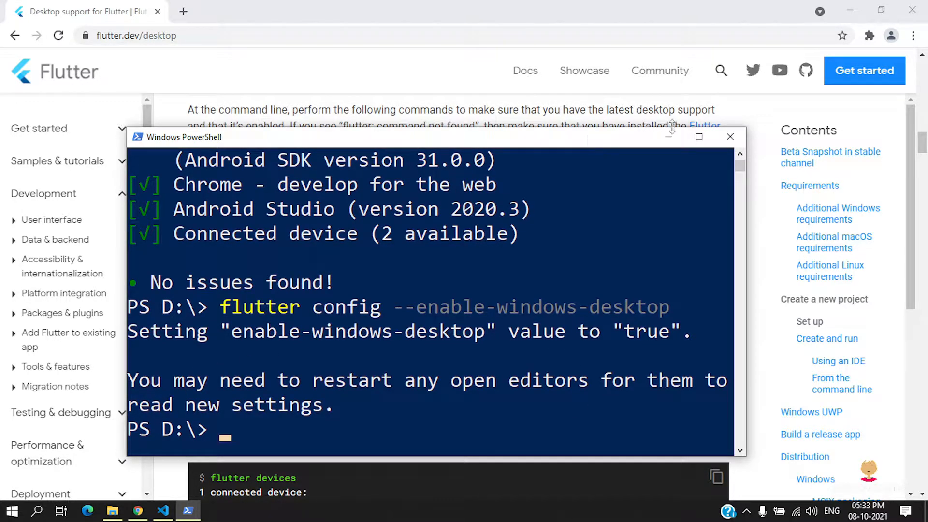
mouse_move(639, 153)
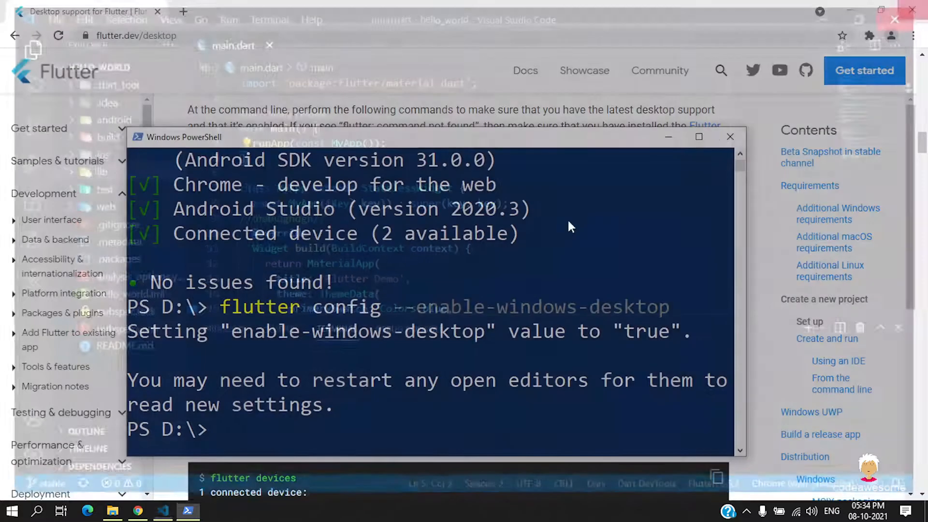
- Launch VS Code on hello_world and list its target devices: Chrome, Edge, enable Windows
text(vs)
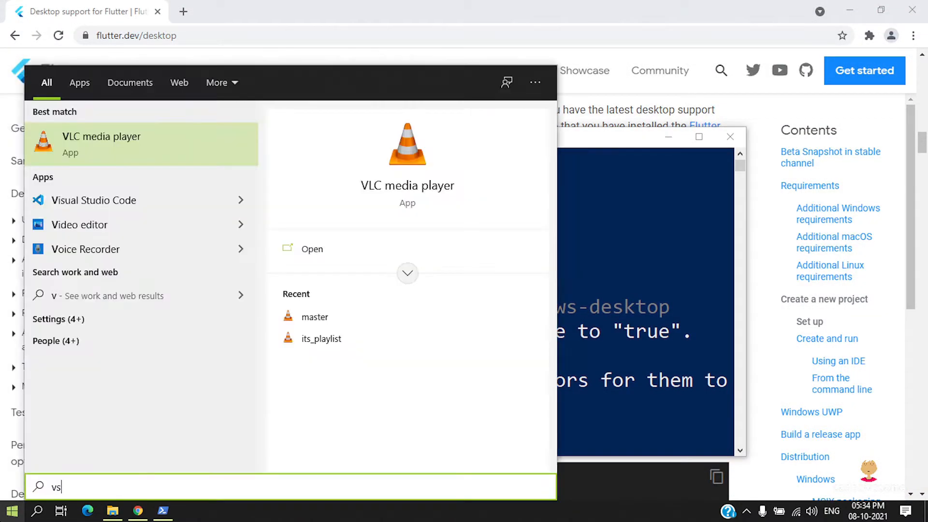
click(93, 201)
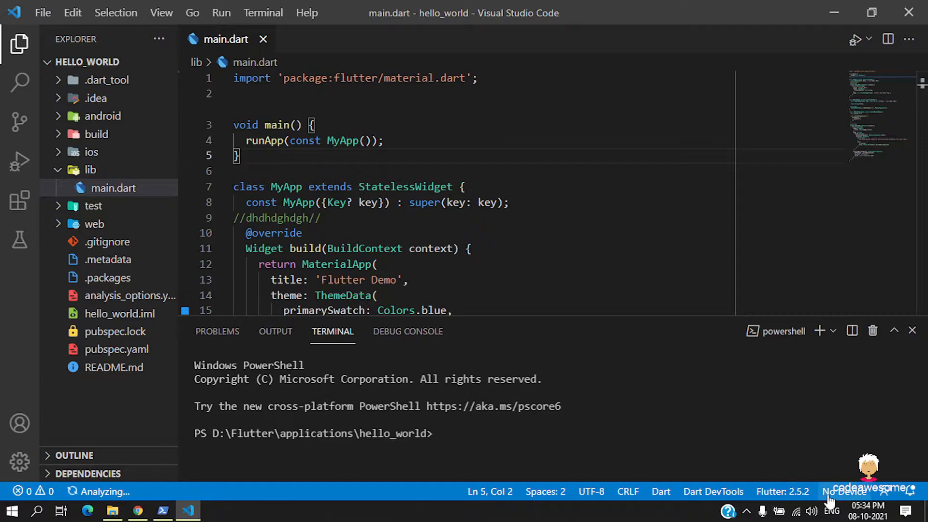
click(846, 491)
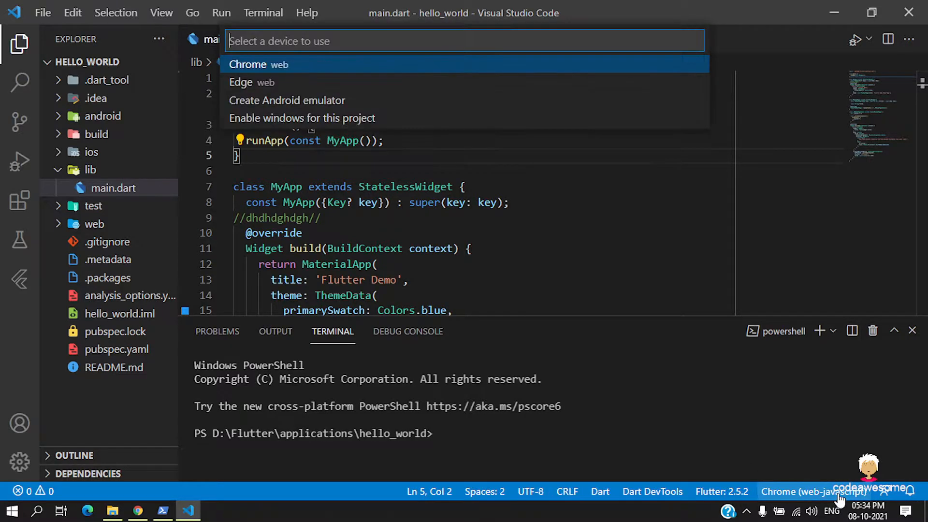
mouse_move(265, 123)
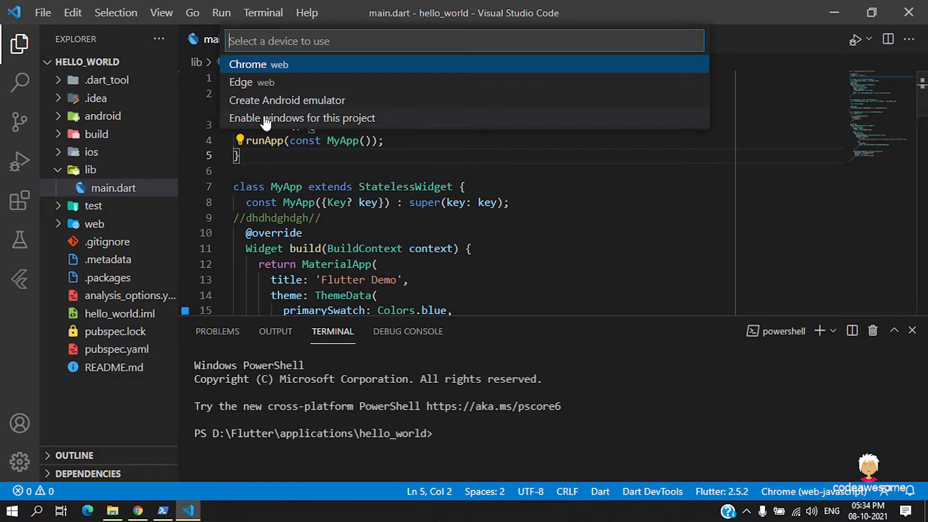
mouse_move(521, 127)
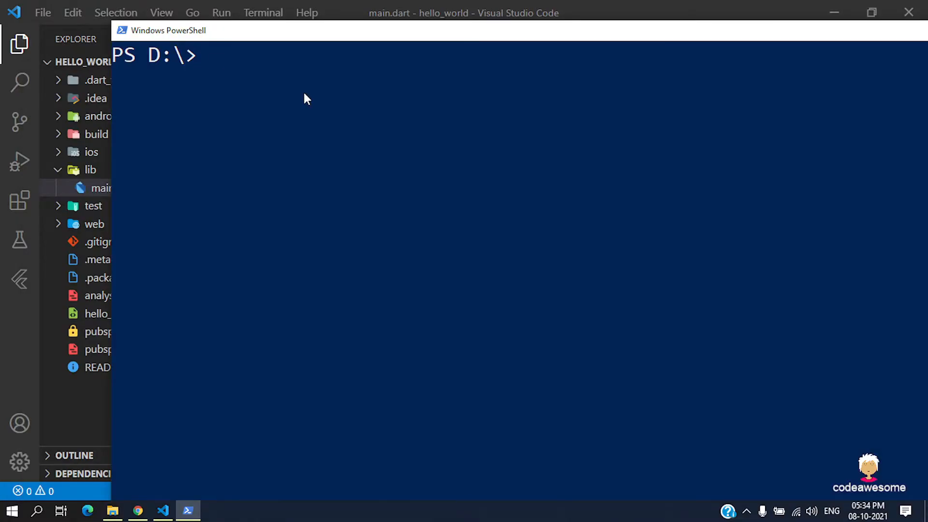
- Rerun flutter doctor, which now flags Visual Studio as not installed for Windows development
text(flutter)
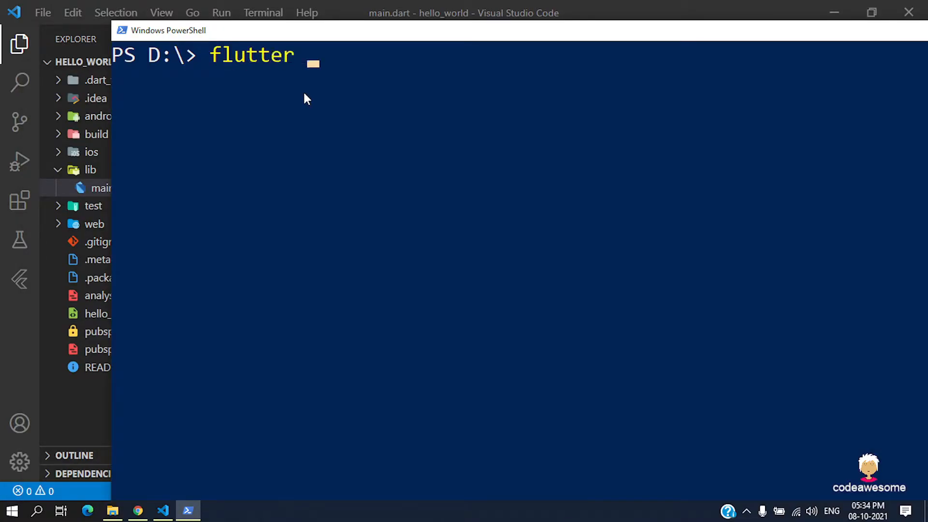
text(doctor)
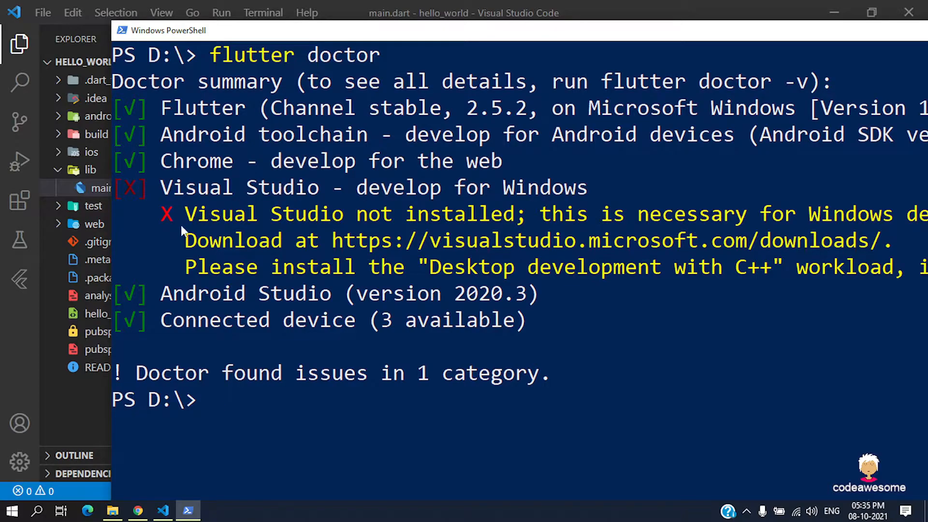
mouse_move(204, 89)
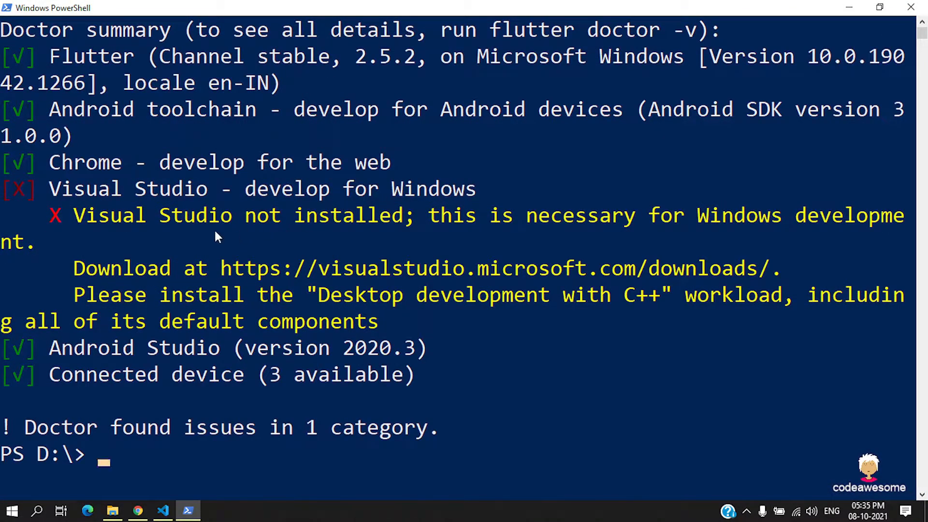
mouse_move(657, 201)
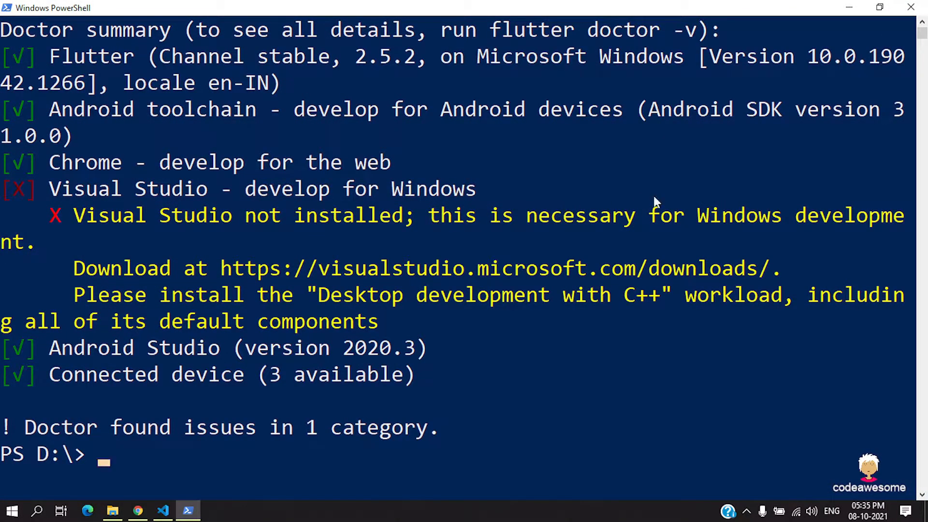
mouse_move(249, 304)
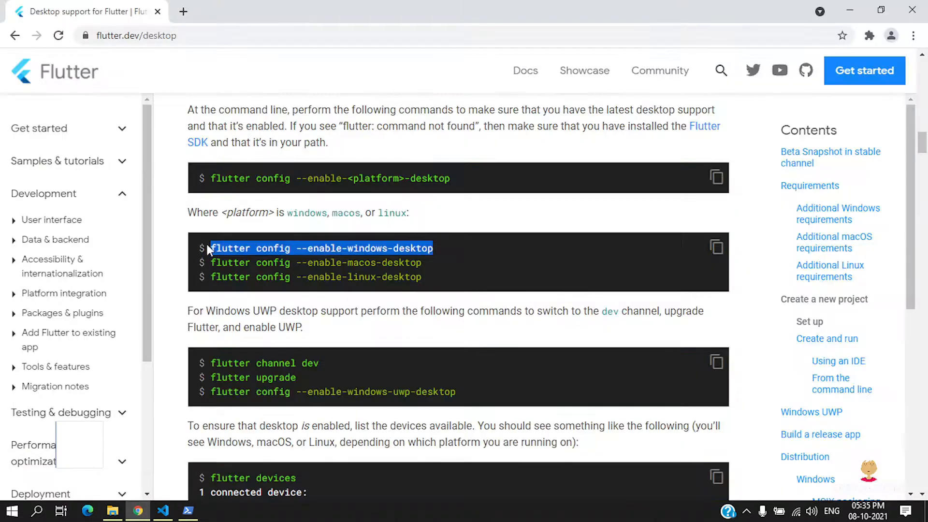
- Download the free Visual Studio 2019 Community installer from visualstudio.microsoft.com/downloads and launch it
click(345, 12)
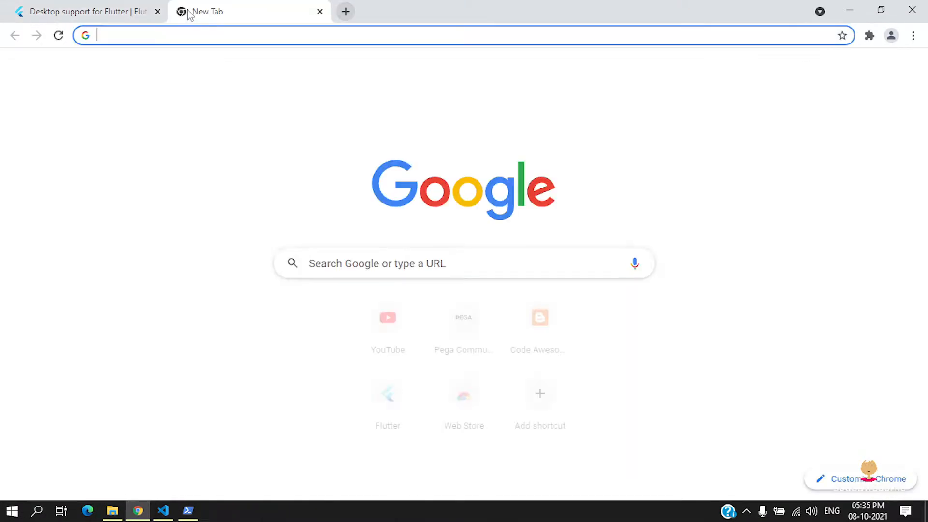
text(visualstudio.microsoft.com/downloads/)
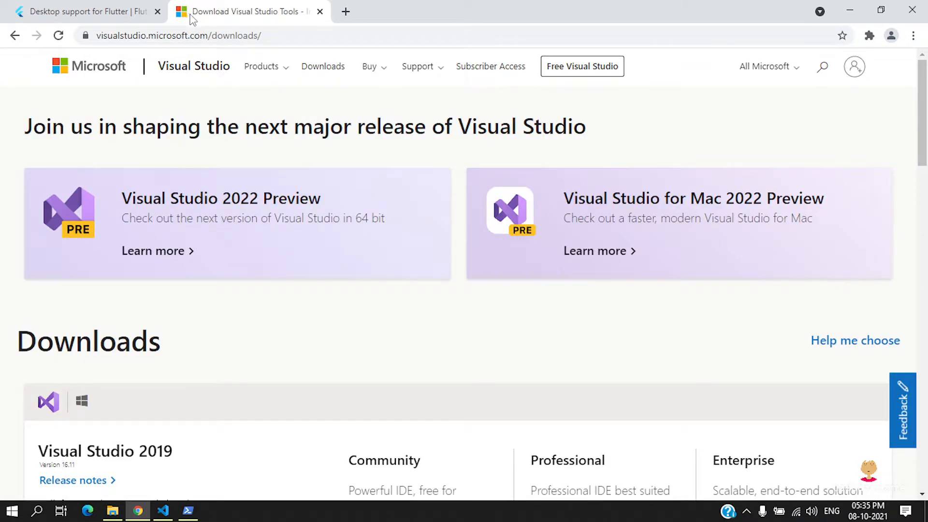
scroll(down, 3)
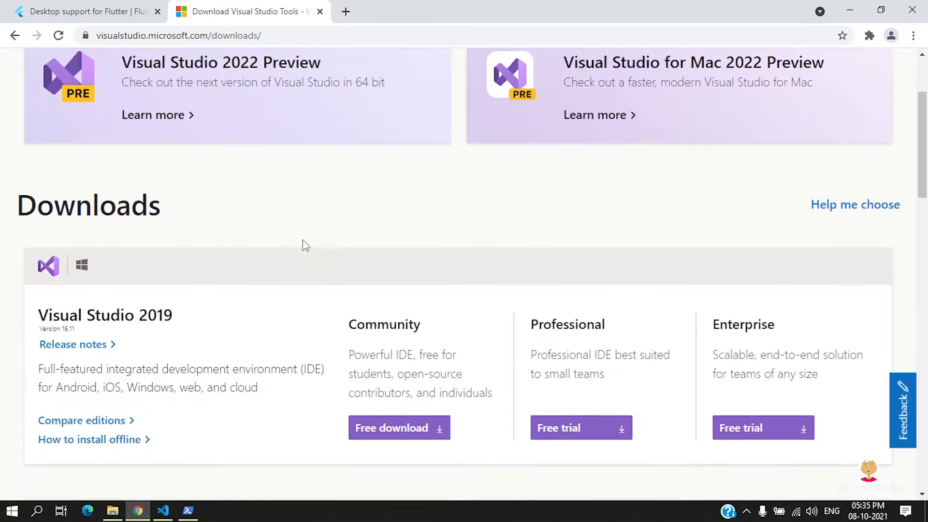
mouse_move(373, 310)
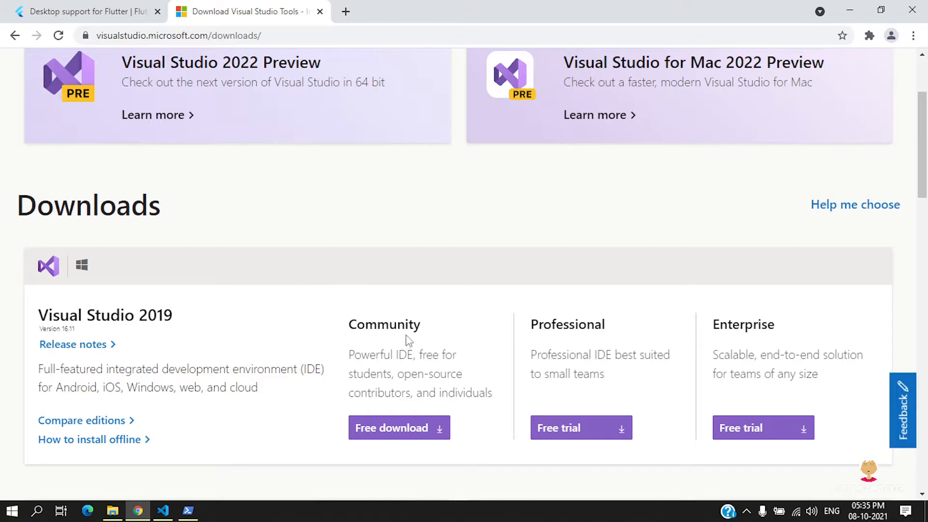
click(398, 359)
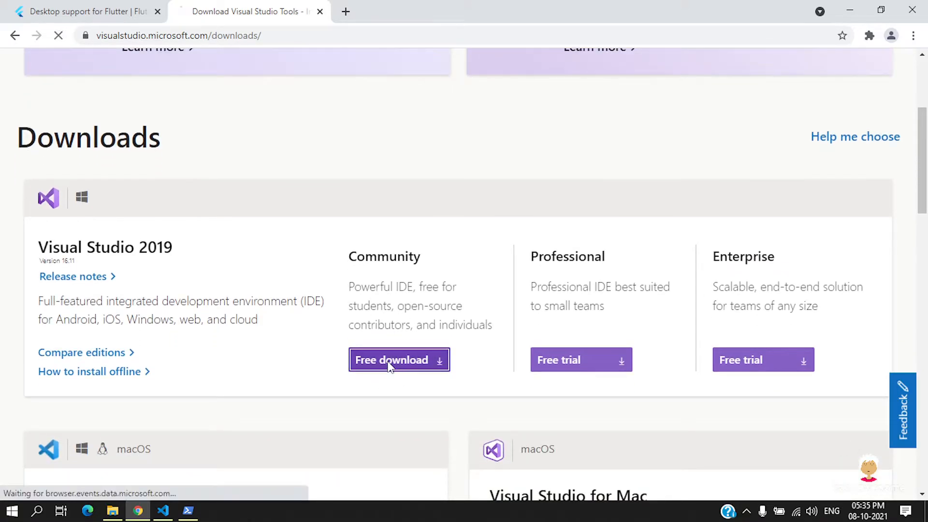
click(398, 360)
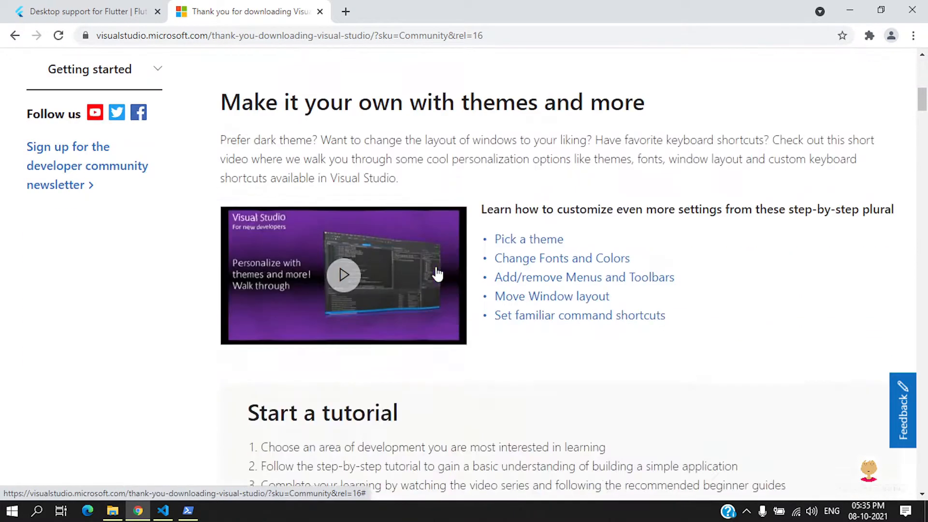
scroll(down, 3)
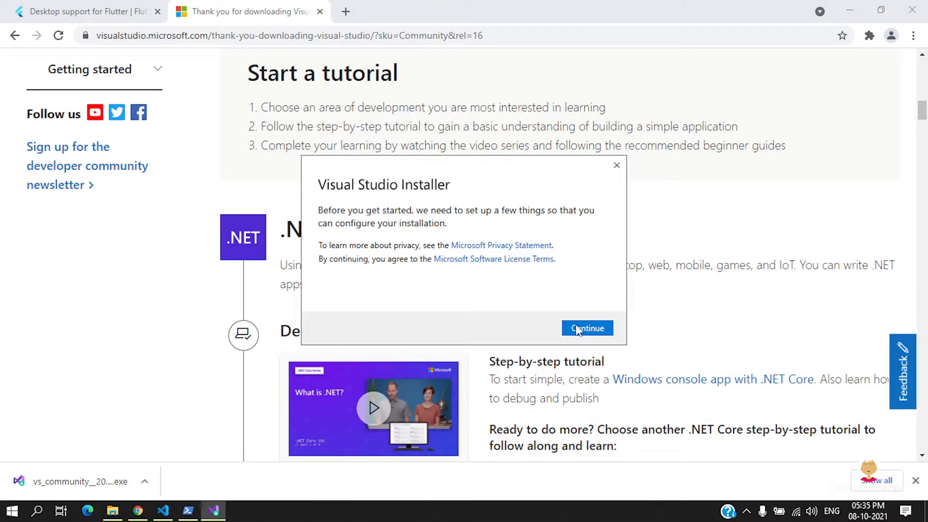
- Continue past the installer terms and tick the Desktop development with C++ workload
click(587, 327)
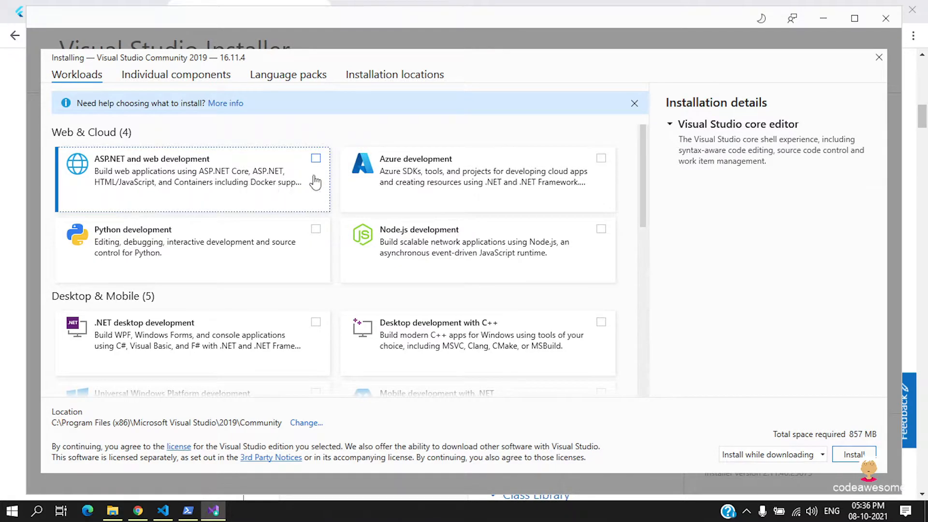
scroll(down, 3)
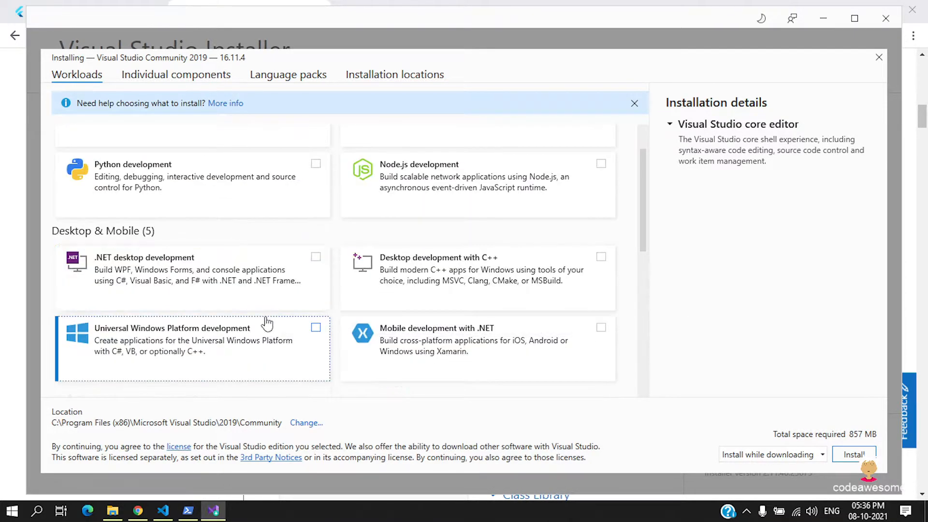
mouse_move(404, 268)
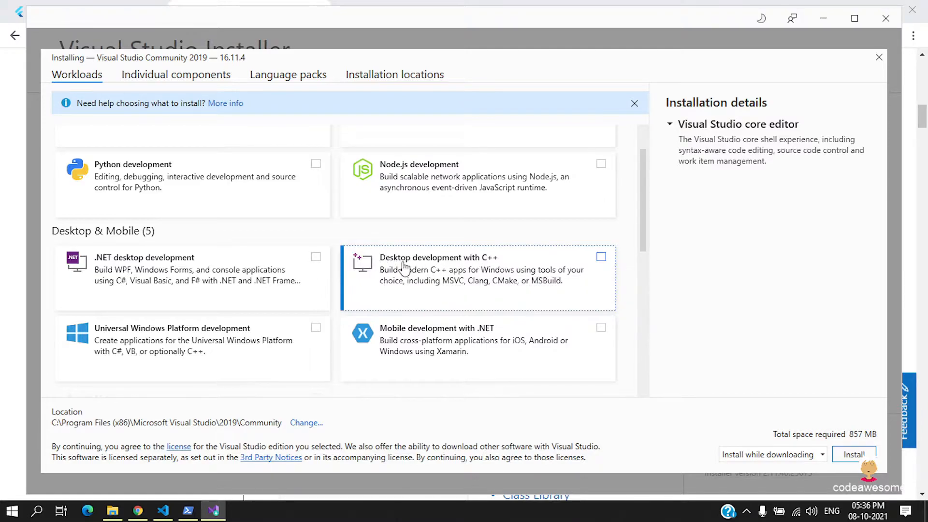
click(600, 256)
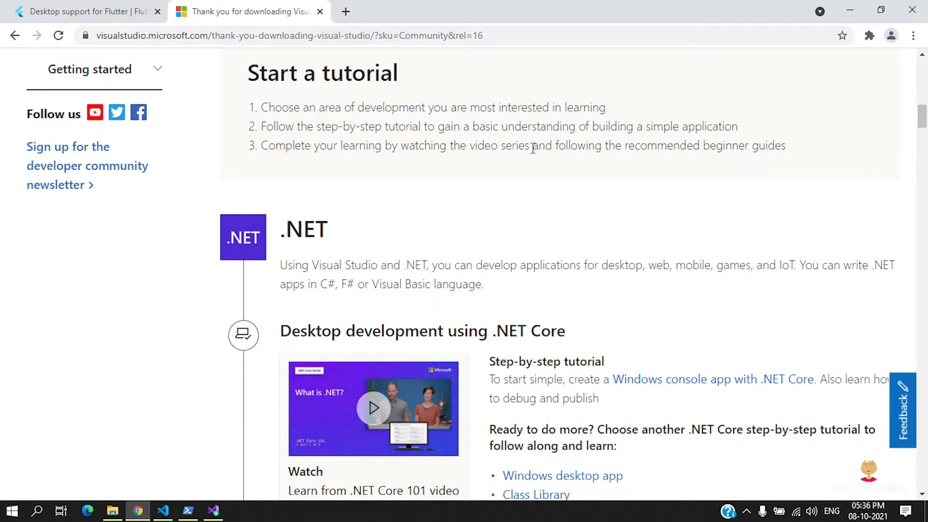
- Cross-check the workload against the Flutter docs and flutter doctor's requirement
click(83, 12)
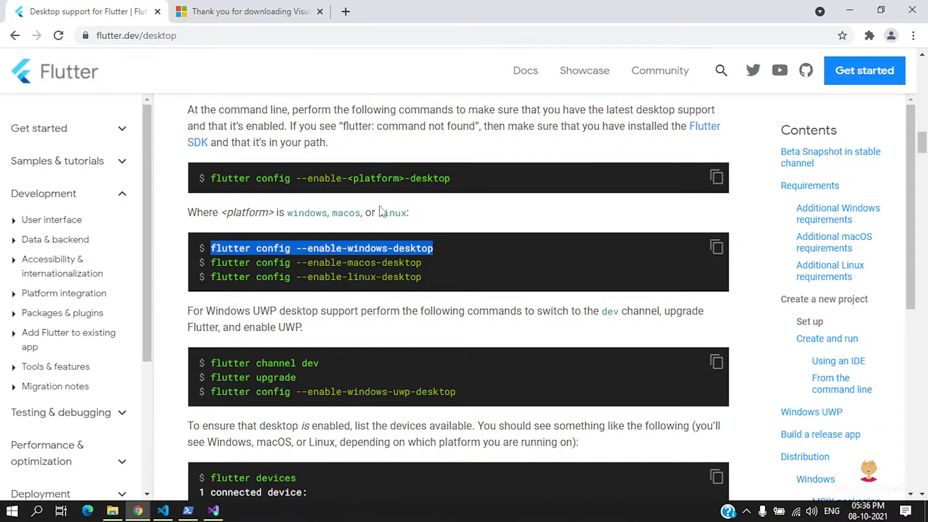
click(212, 511)
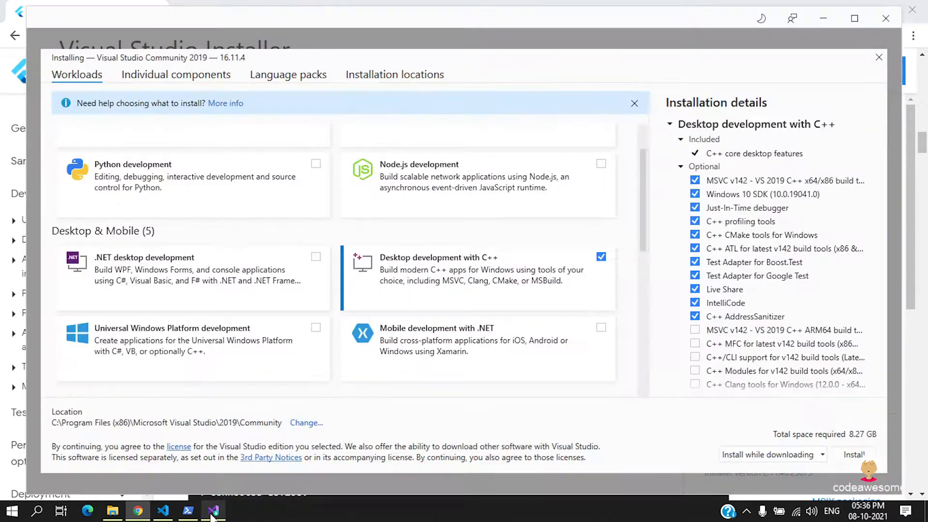
click(187, 511)
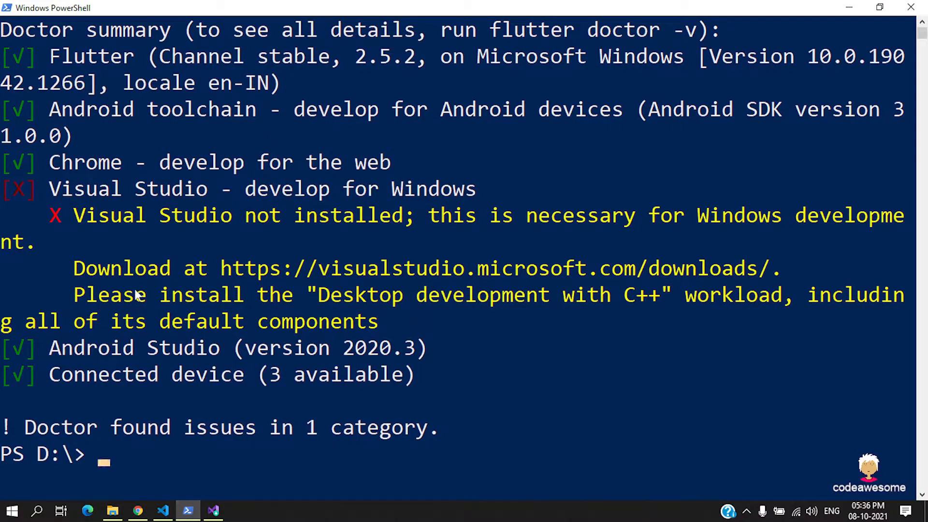
mouse_move(451, 299)
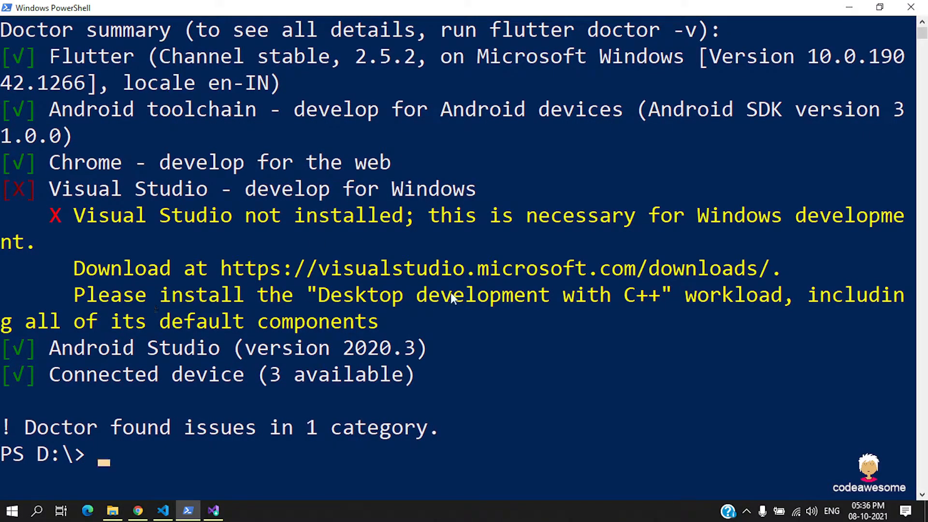
mouse_move(427, 349)
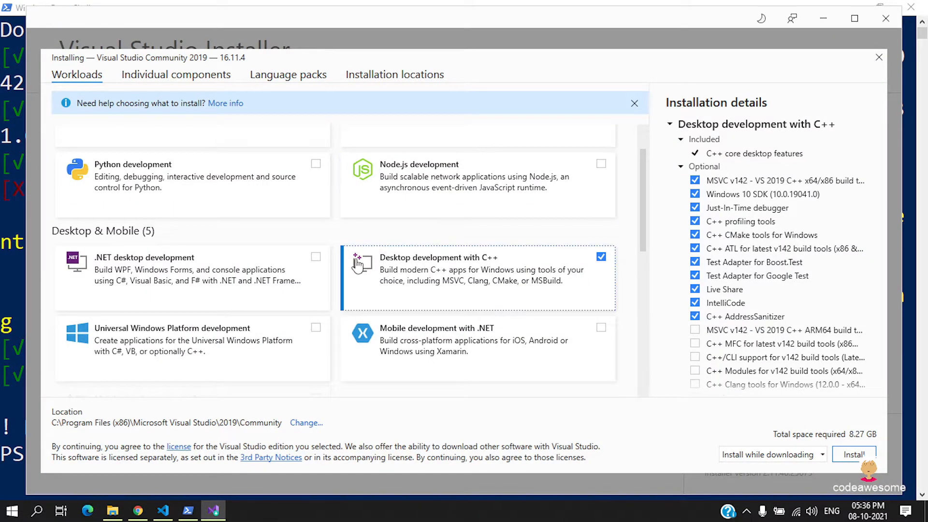
mouse_move(429, 269)
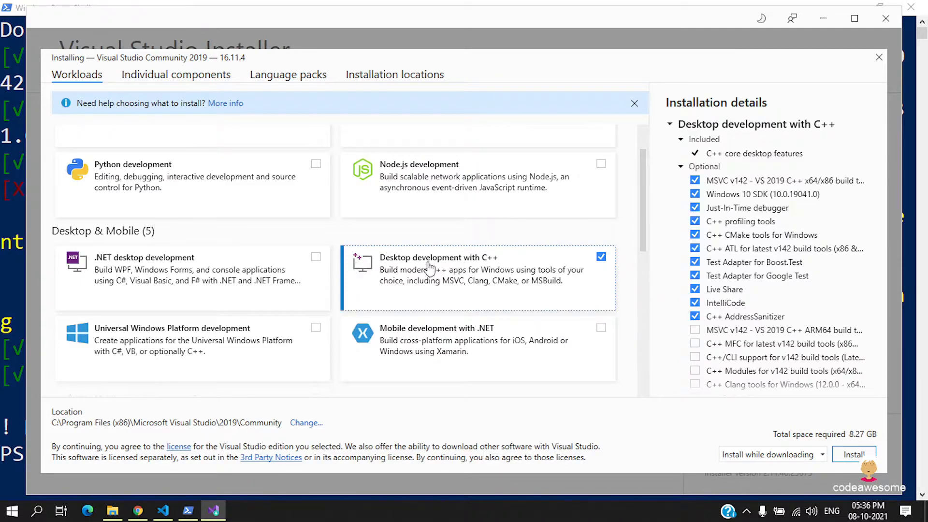
scroll(down, 3)
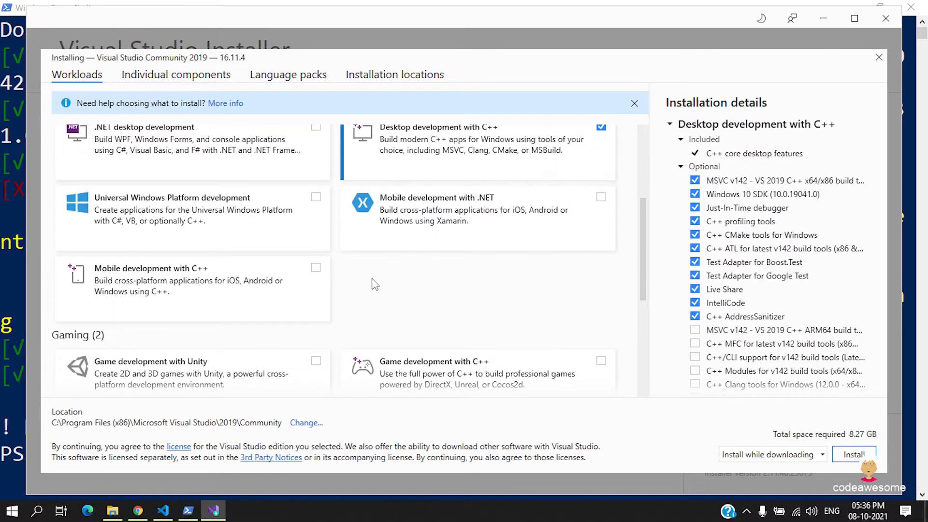
mouse_move(367, 281)
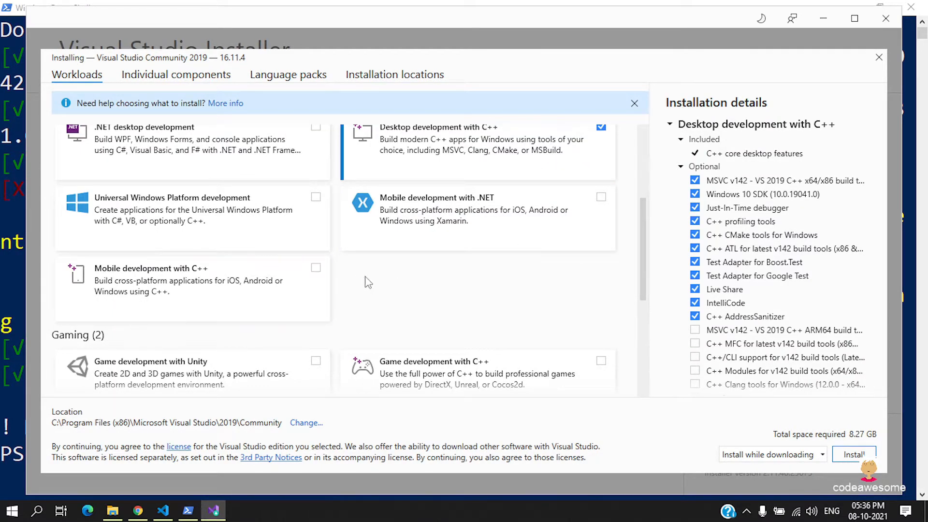
mouse_move(252, 290)
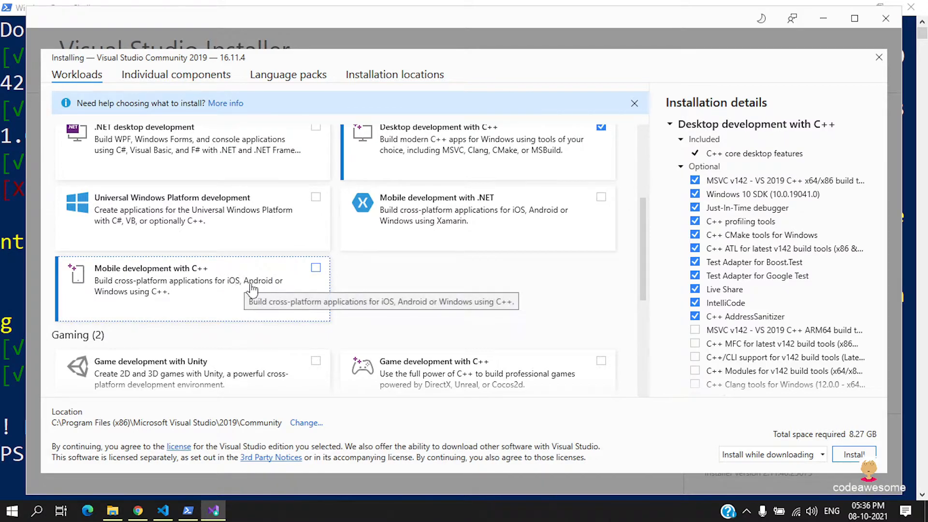
mouse_move(284, 299)
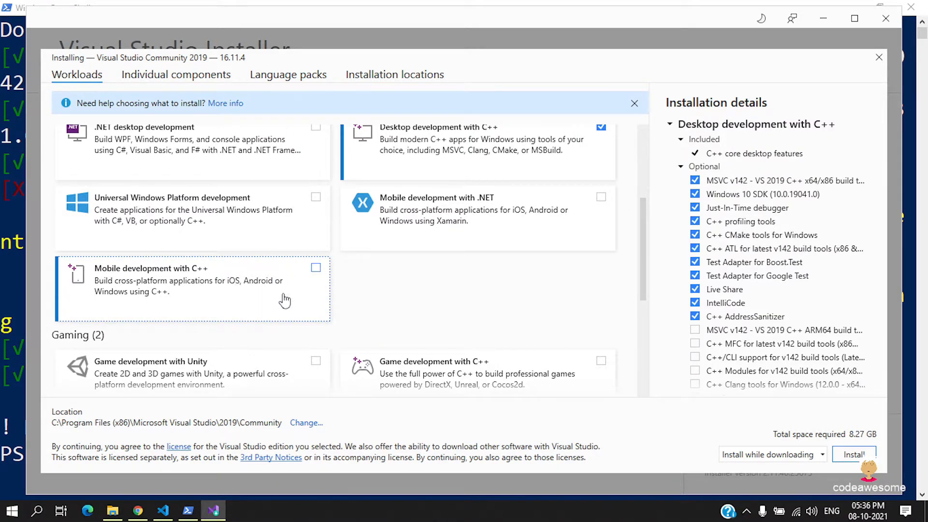
mouse_move(270, 305)
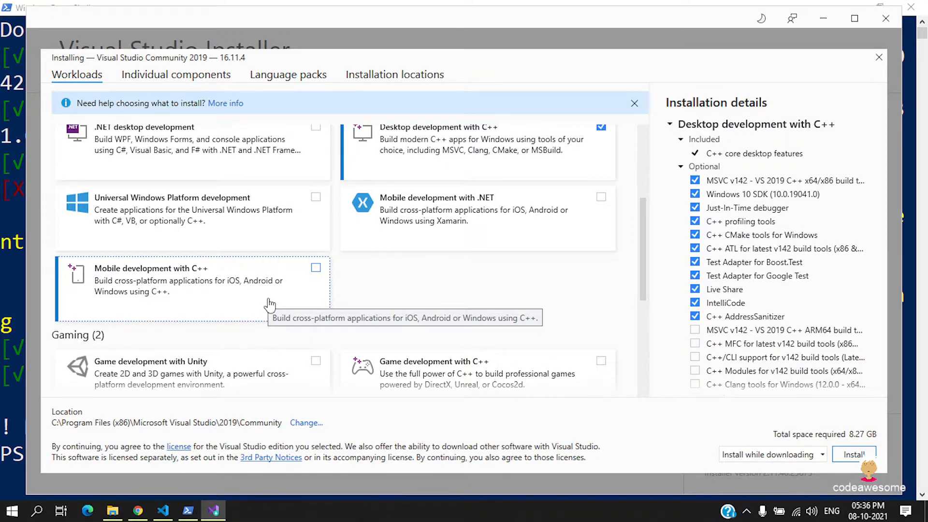
mouse_move(331, 276)
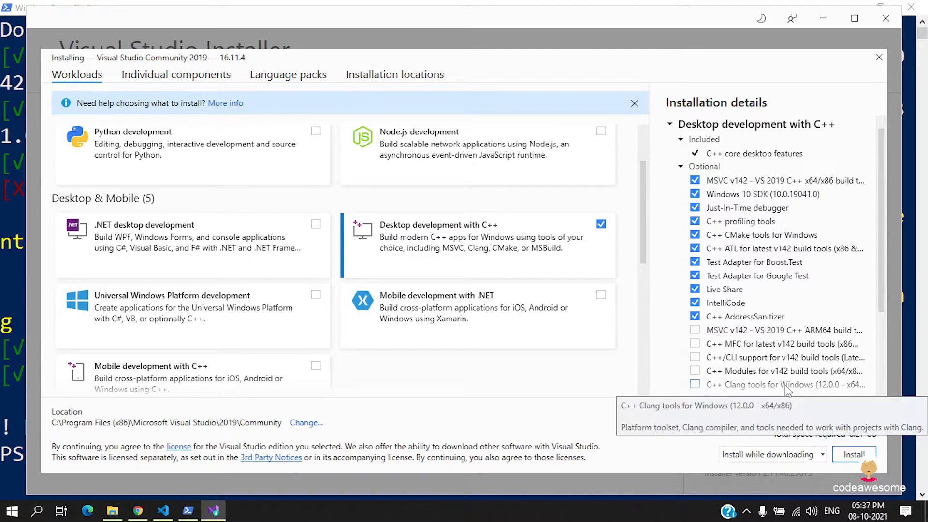
- Install Visual Studio Community 2019 with the C++ desktop workload
click(853, 455)
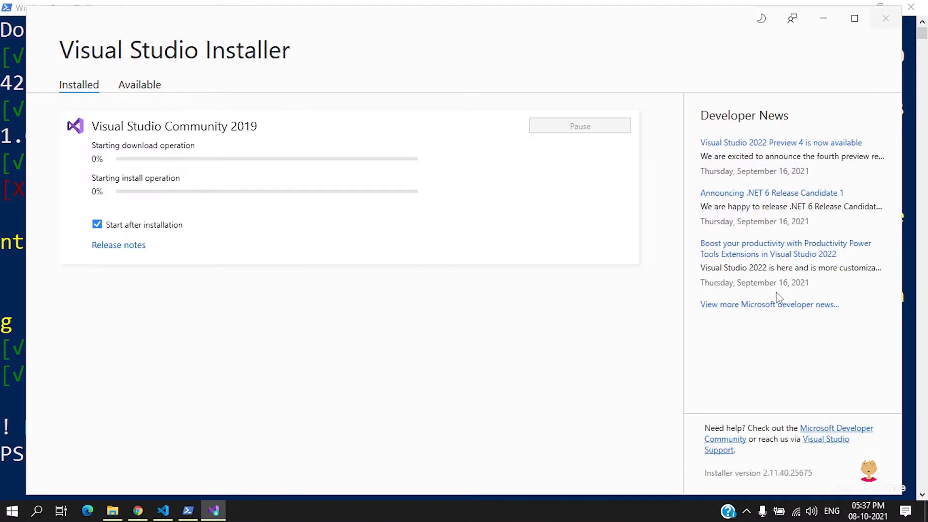
mouse_move(611, 243)
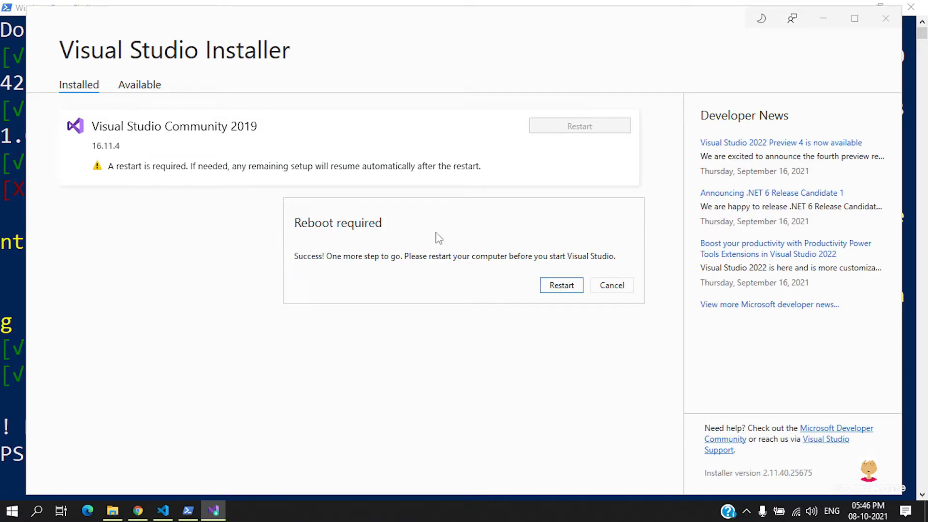
mouse_move(324, 230)
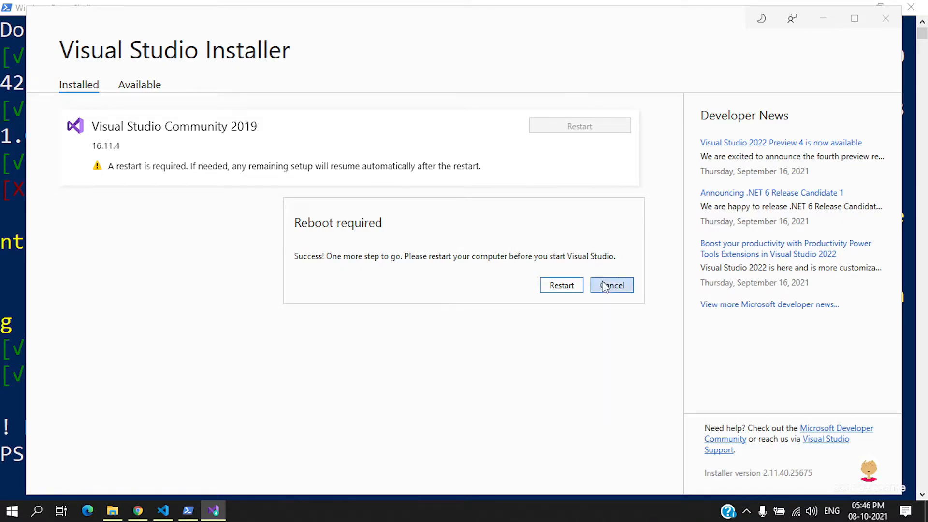
- Postpone the reboot and rerun flutter doctor, now detecting Visual Studio Community 2019 16.11.4
click(611, 284)
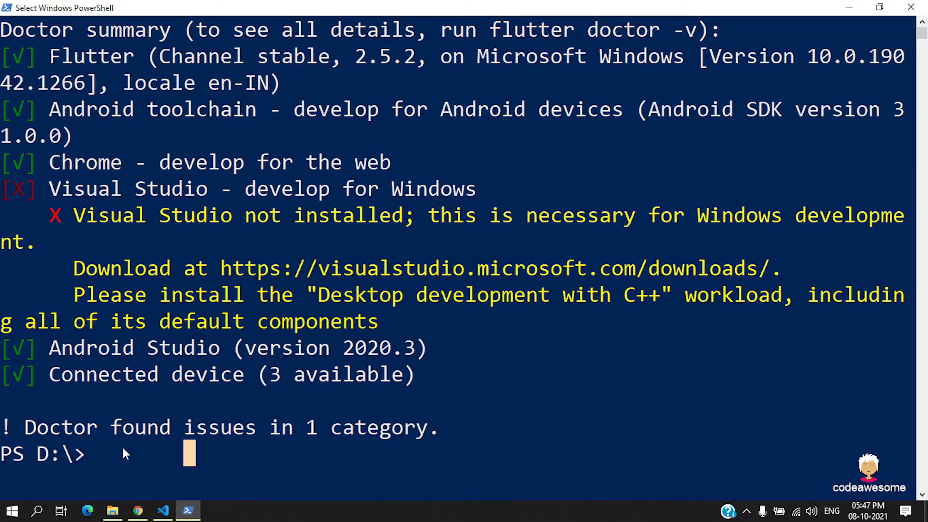
text(flutter doct)
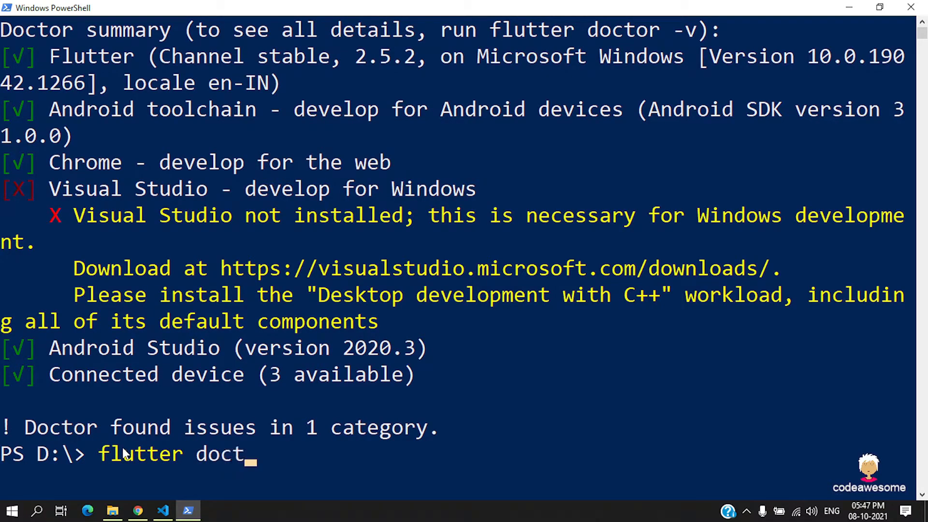
text(or)
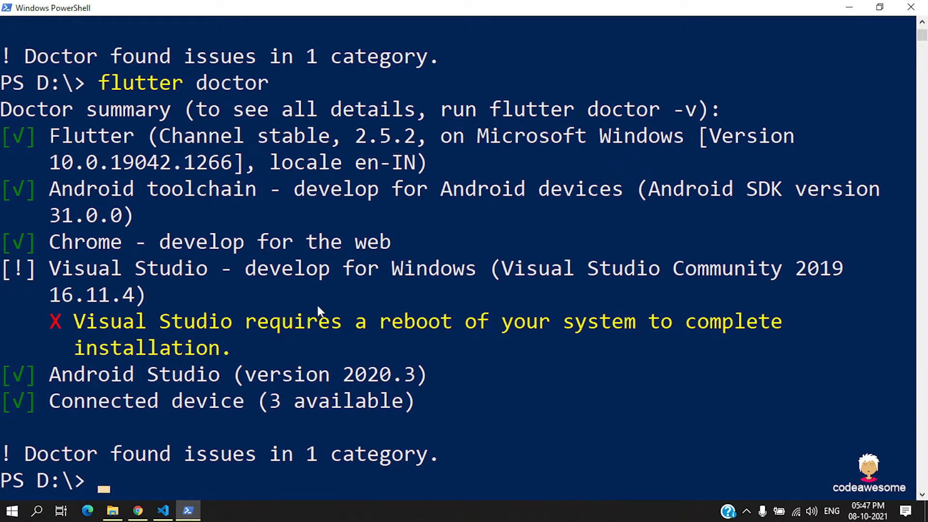
mouse_move(56, 301)
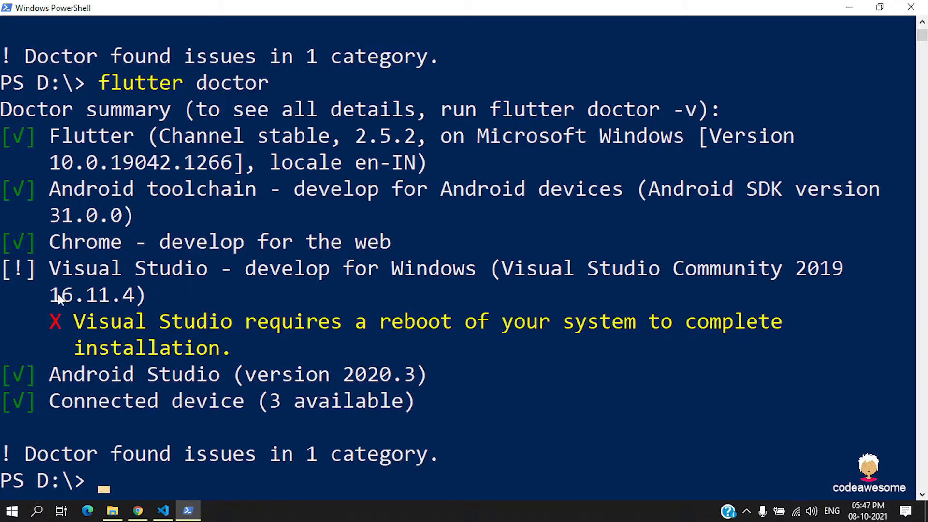
mouse_move(289, 276)
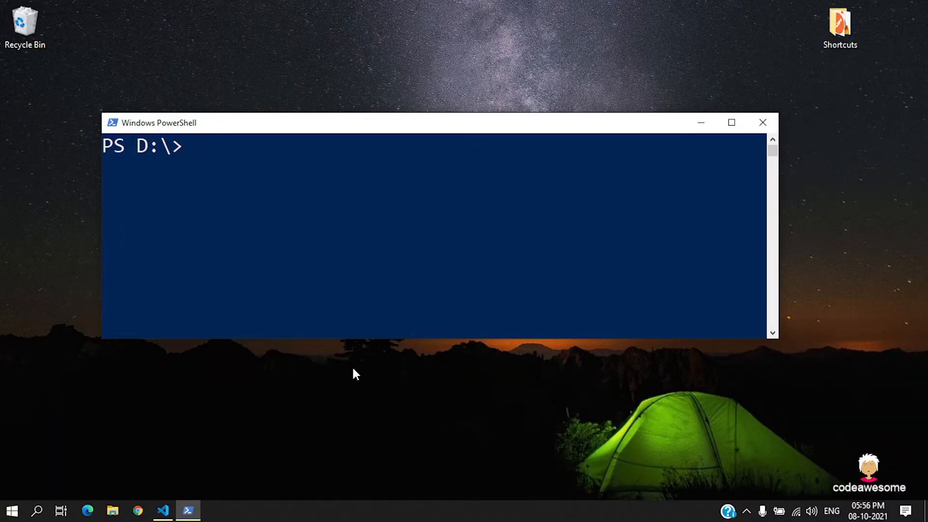
- Rerun flutter doctor to get No issues found, then return to hello_world's main.dart in VS Code
text(flutter)
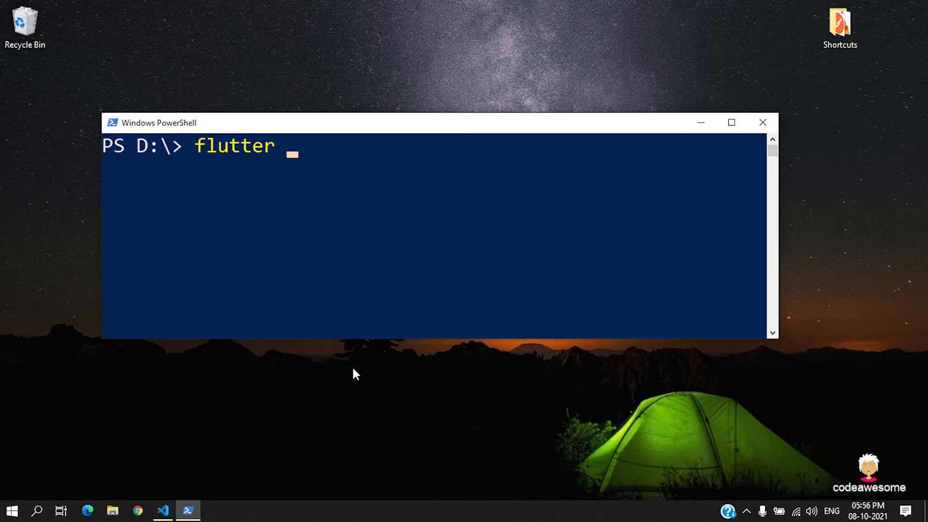
text(doctor)
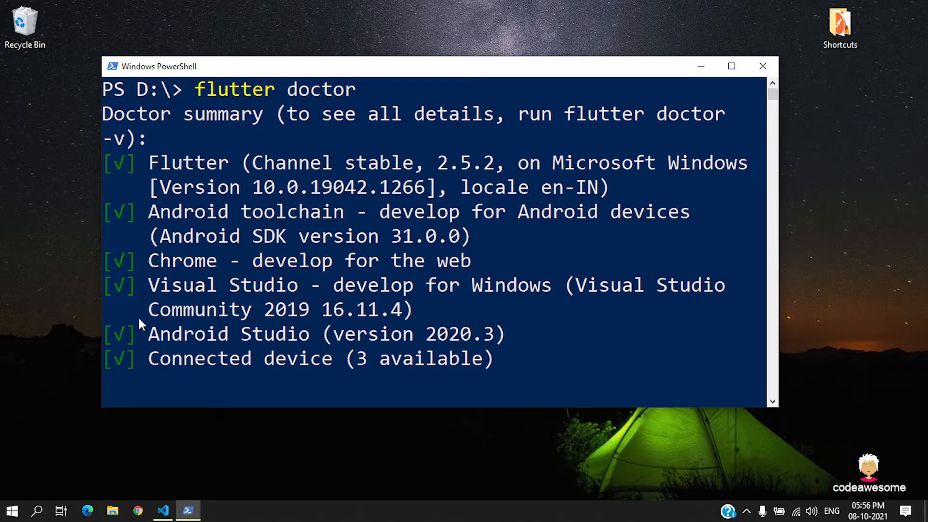
mouse_move(121, 340)
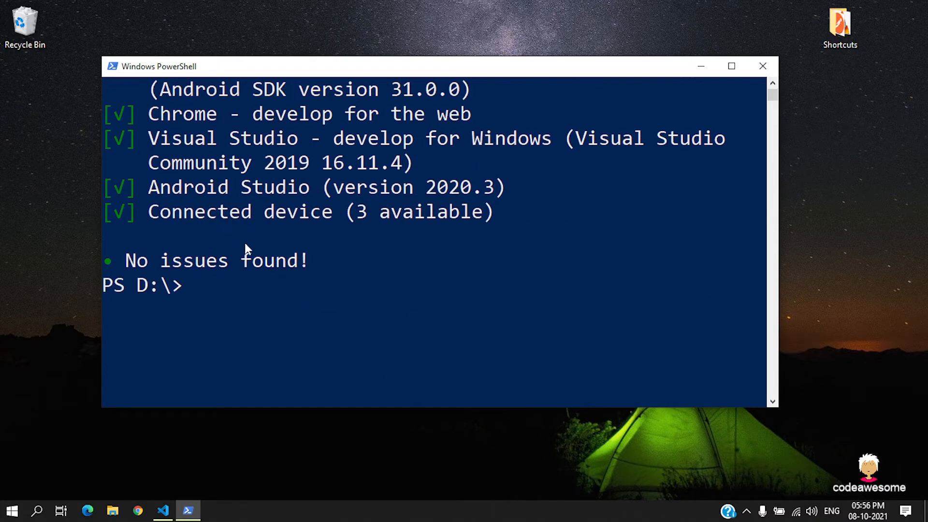
mouse_move(460, 220)
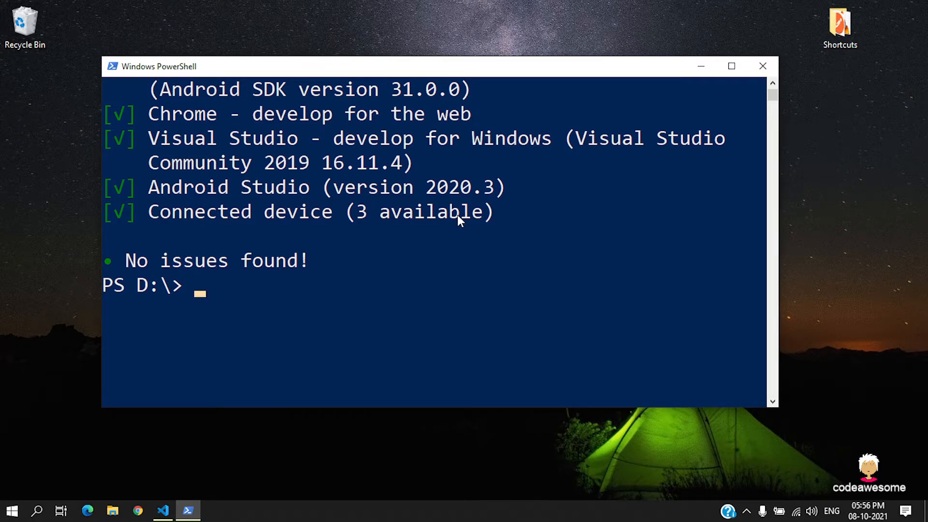
click(161, 511)
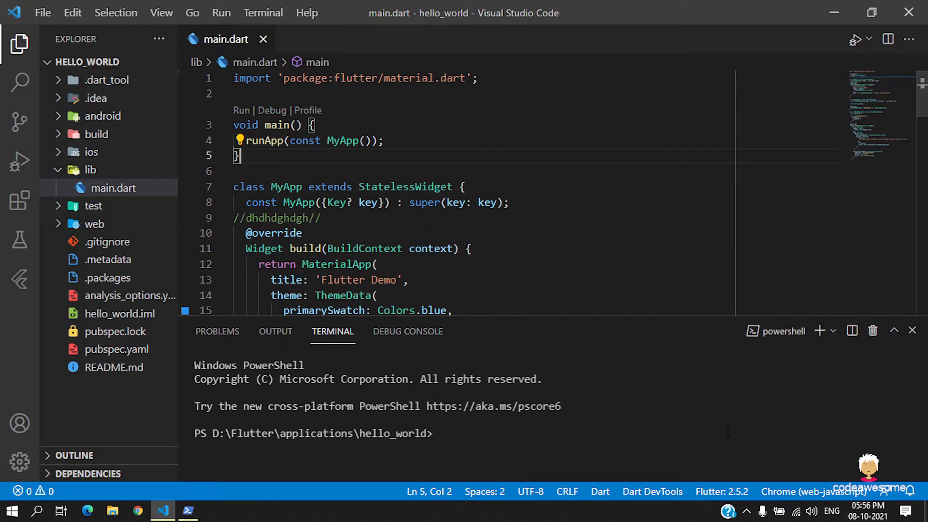
- Enable Windows as a platform from the device selector and confirm adding it to the project
click(814, 491)
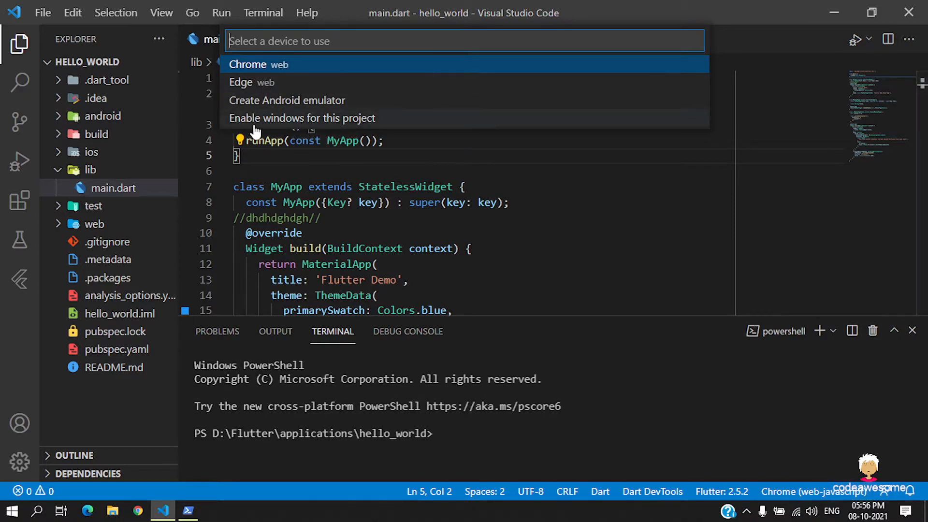
mouse_move(371, 125)
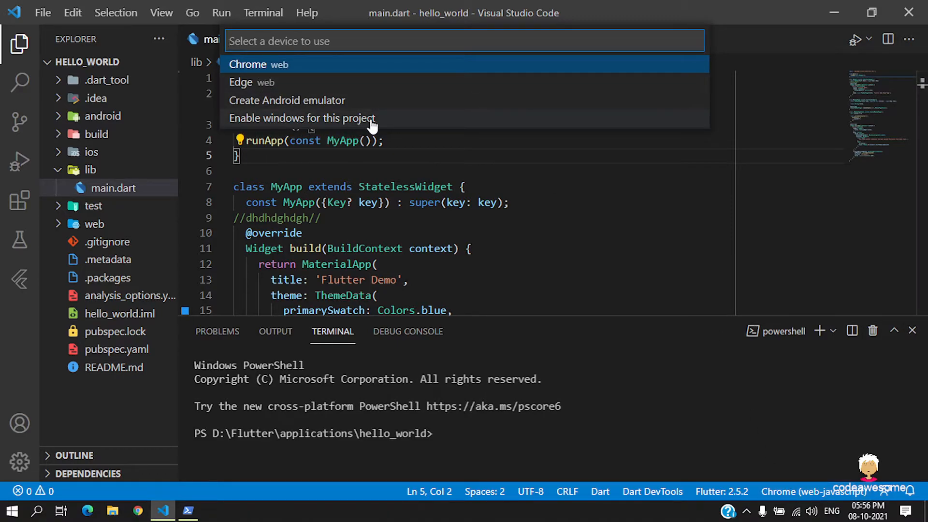
mouse_move(326, 125)
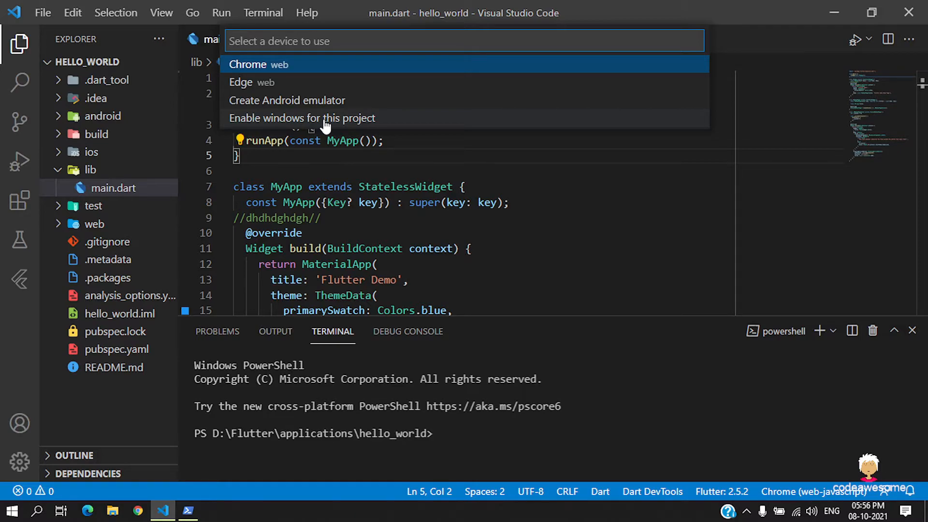
key(Escape)
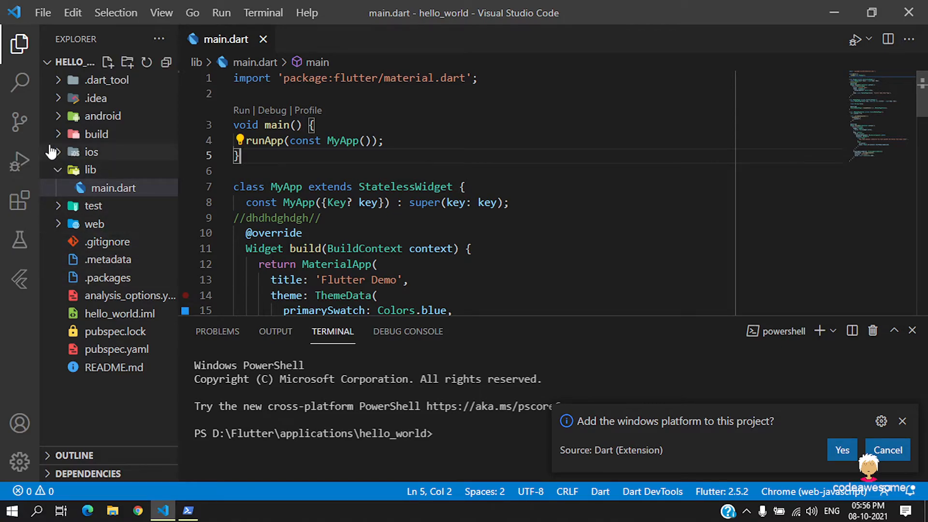
mouse_move(94, 115)
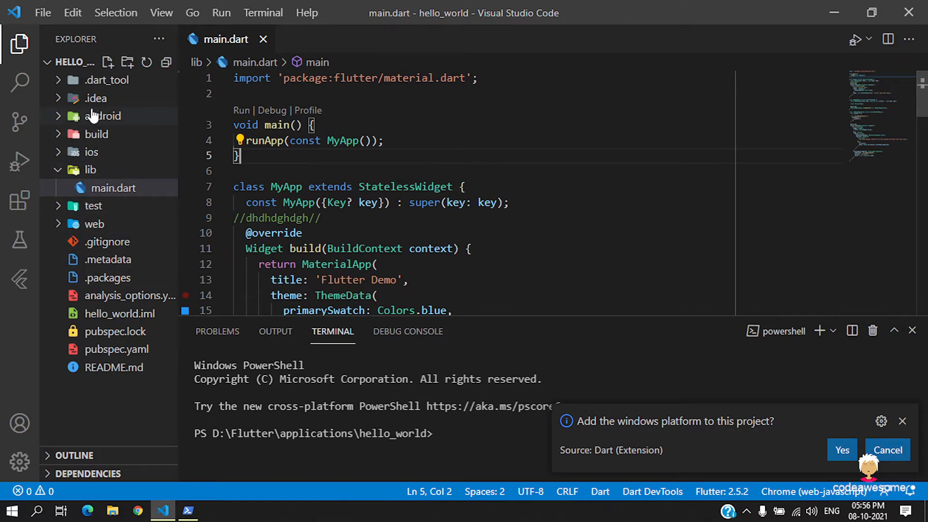
click(842, 449)
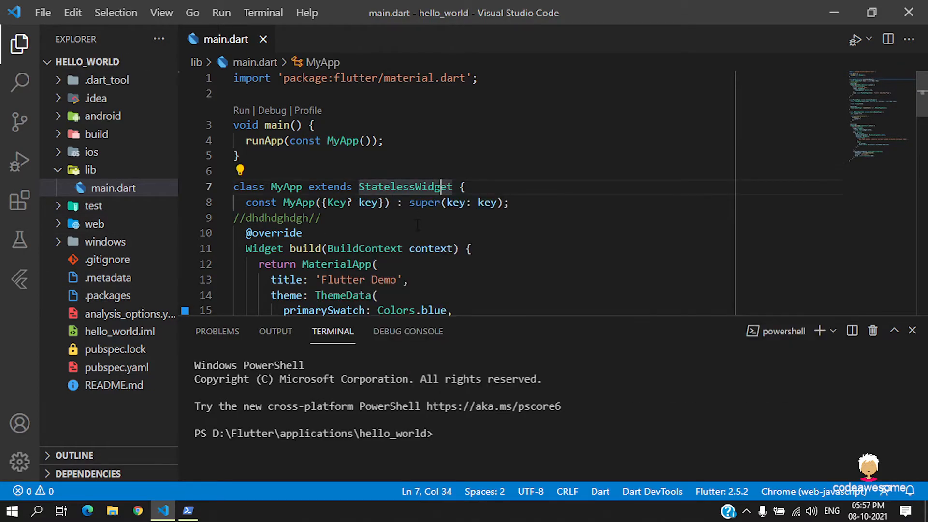
mouse_move(814, 492)
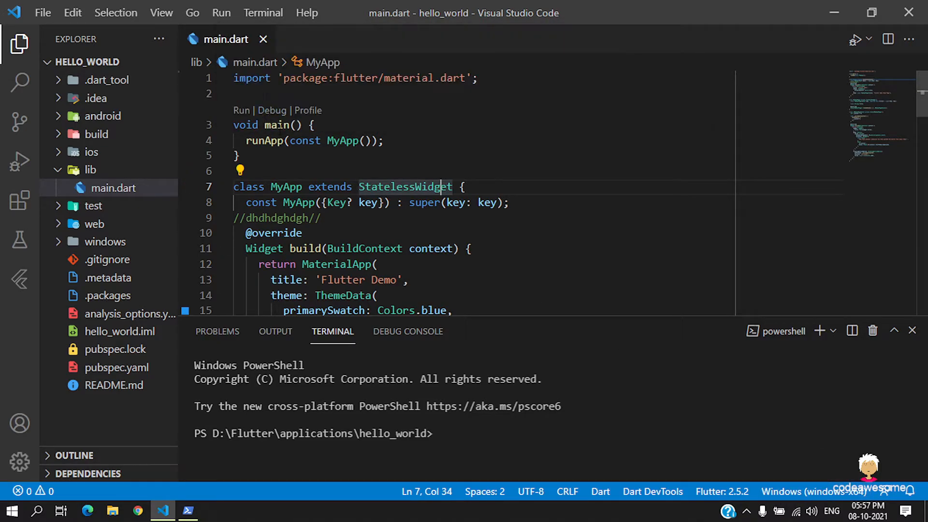
- Run hello_world on Windows from the Run menu and open Dart DevTools from the notification
click(221, 13)
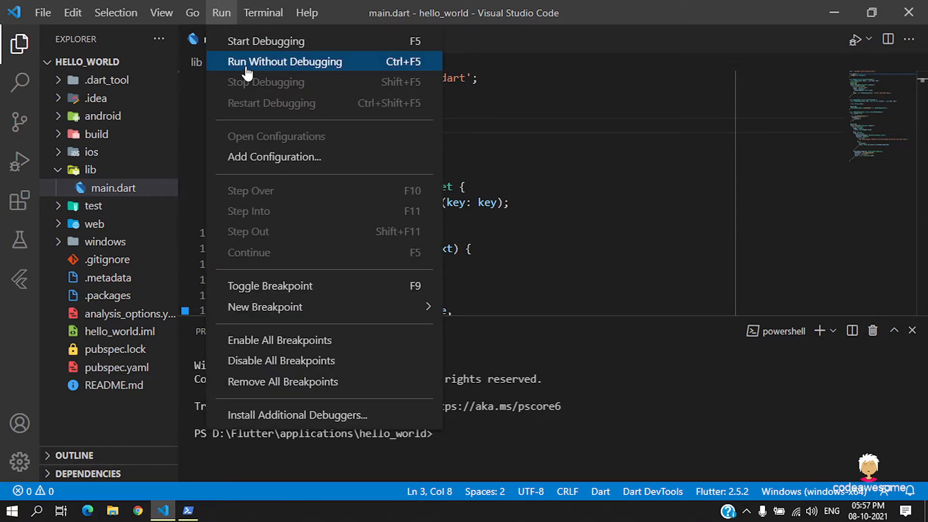
click(284, 62)
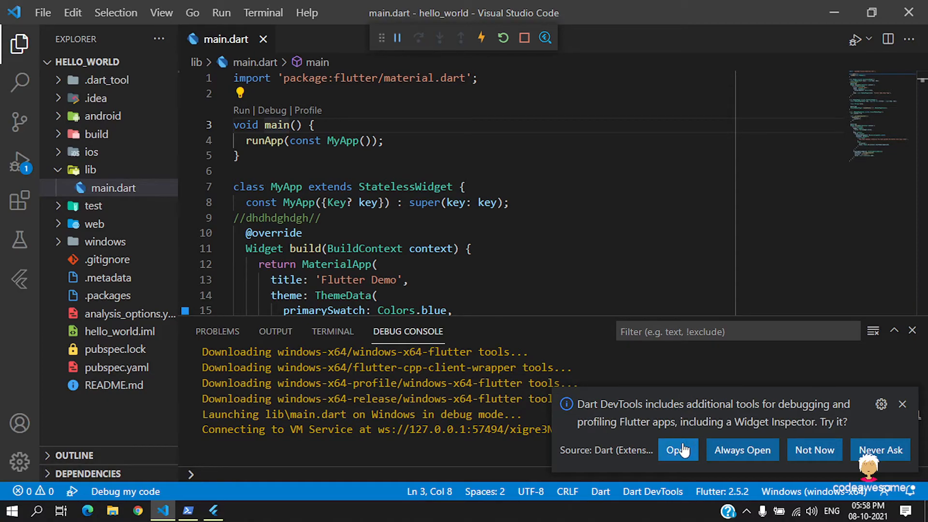
click(676, 449)
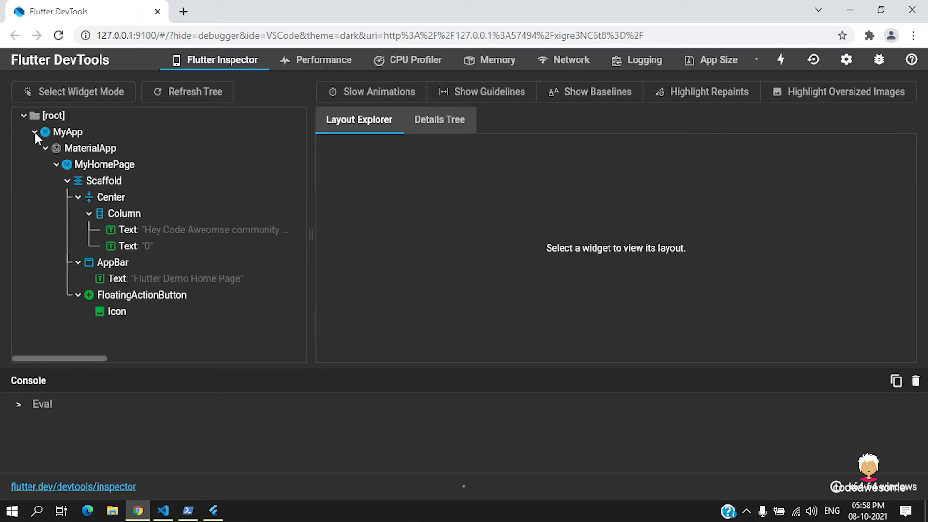
mouse_move(67, 131)
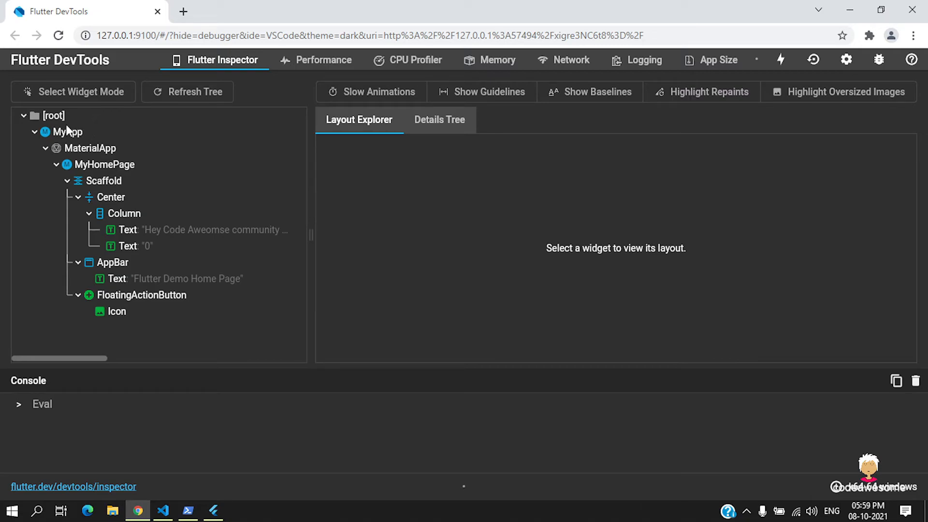
mouse_move(154, 156)
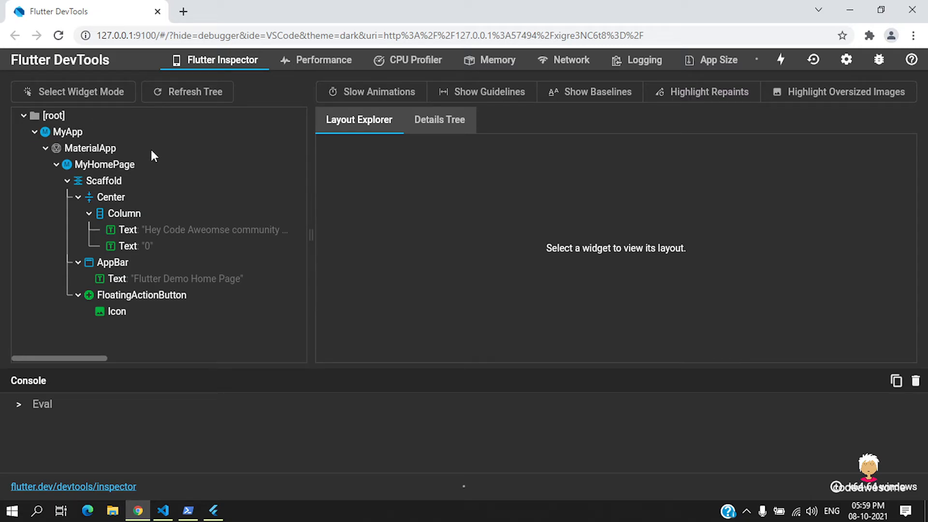
mouse_move(80, 134)
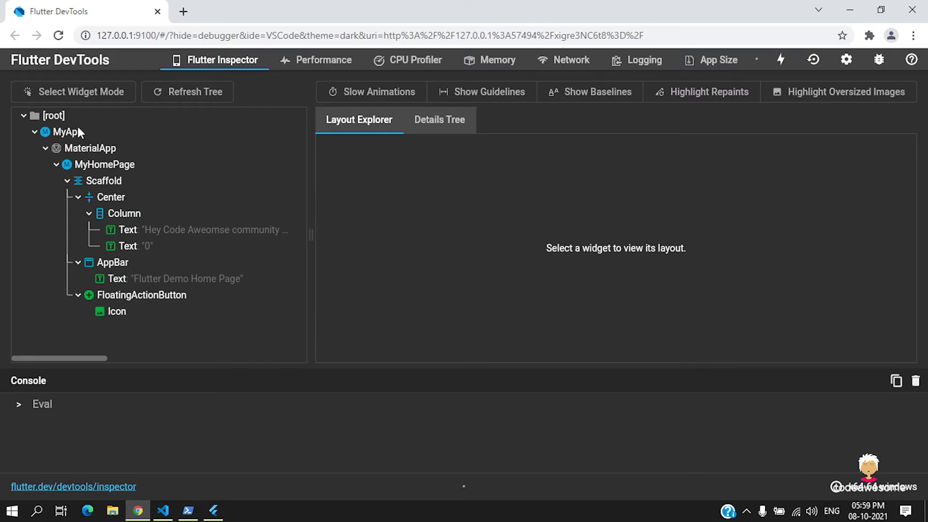
mouse_move(122, 153)
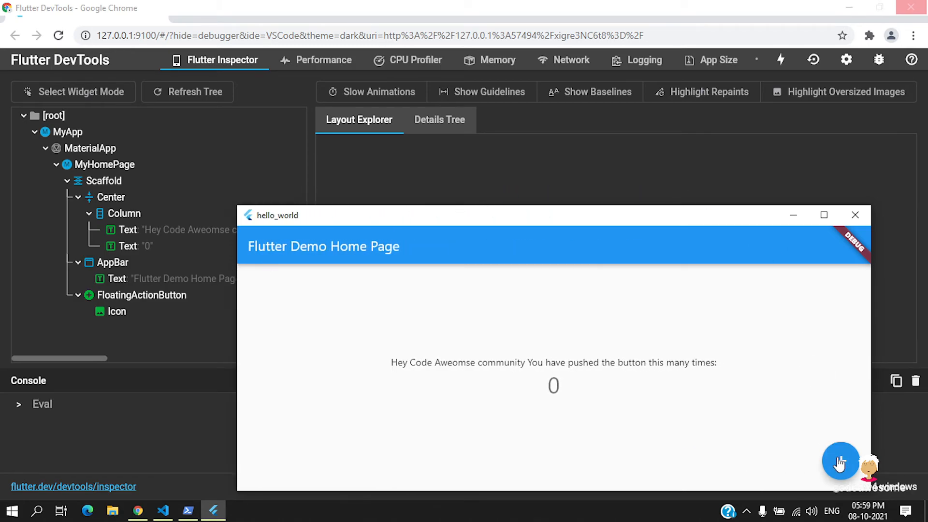
- Tap the + floating action button repeatedly to raise the counter to 16
click(840, 461)
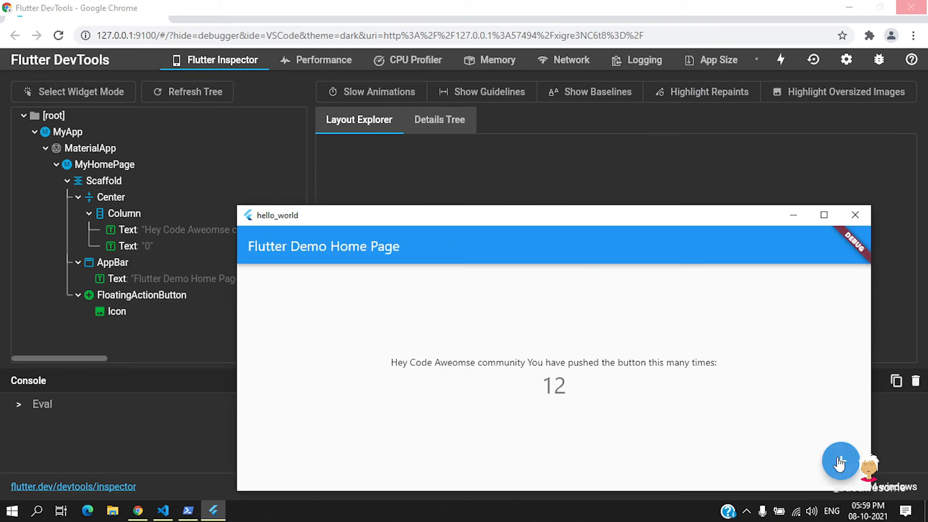
click(841, 461)
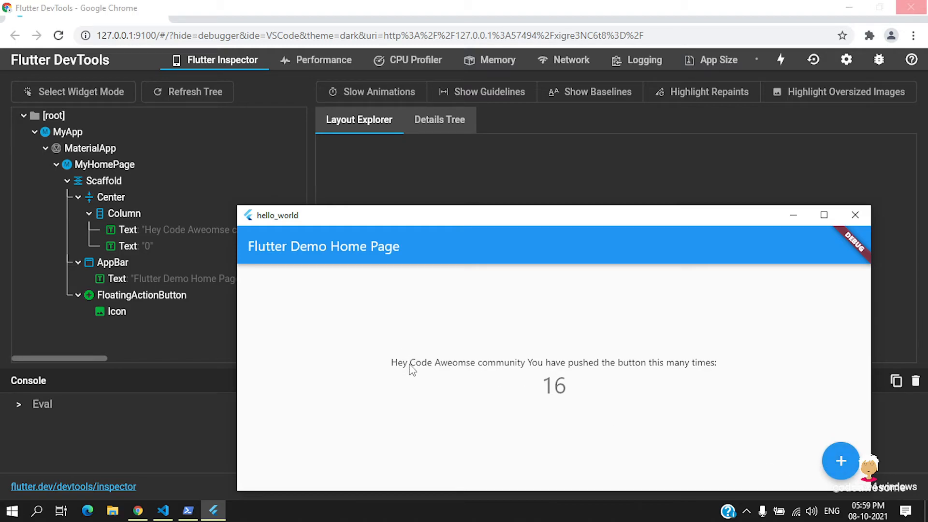
mouse_move(560, 319)
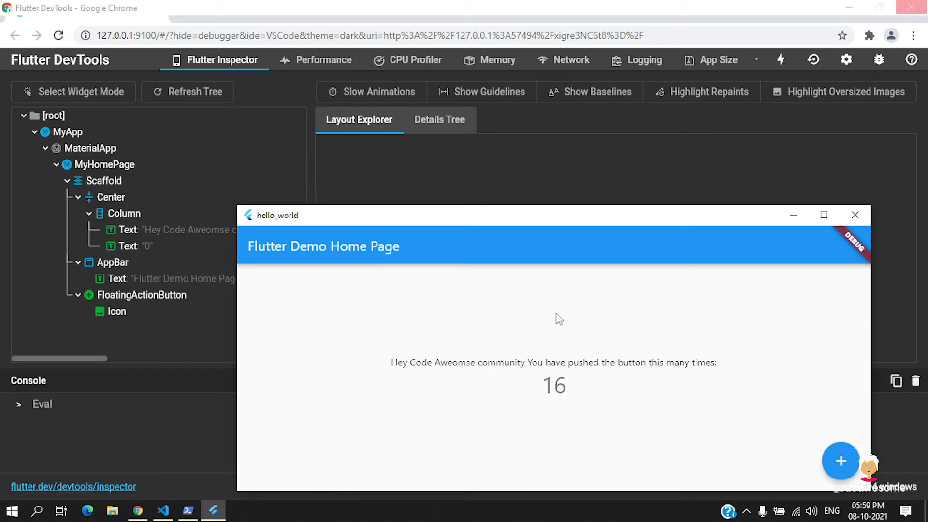
mouse_move(840, 461)
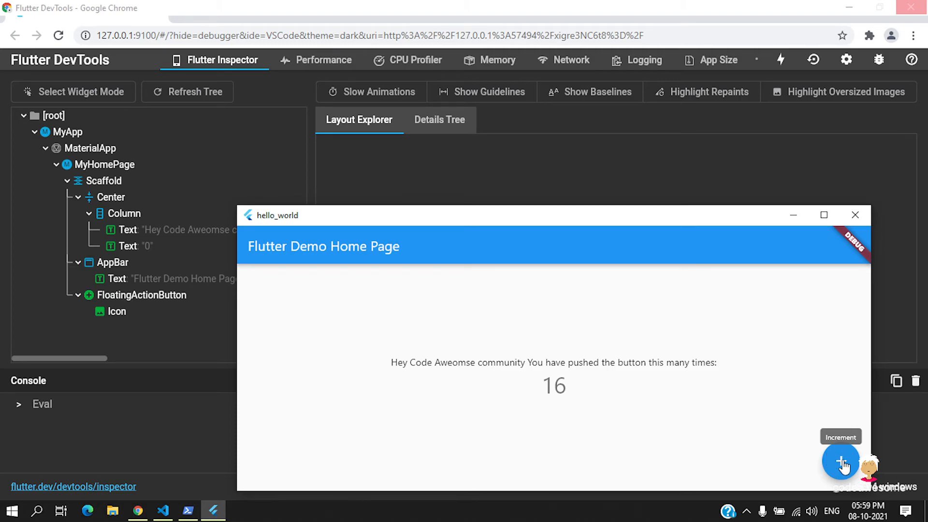
mouse_move(793, 214)
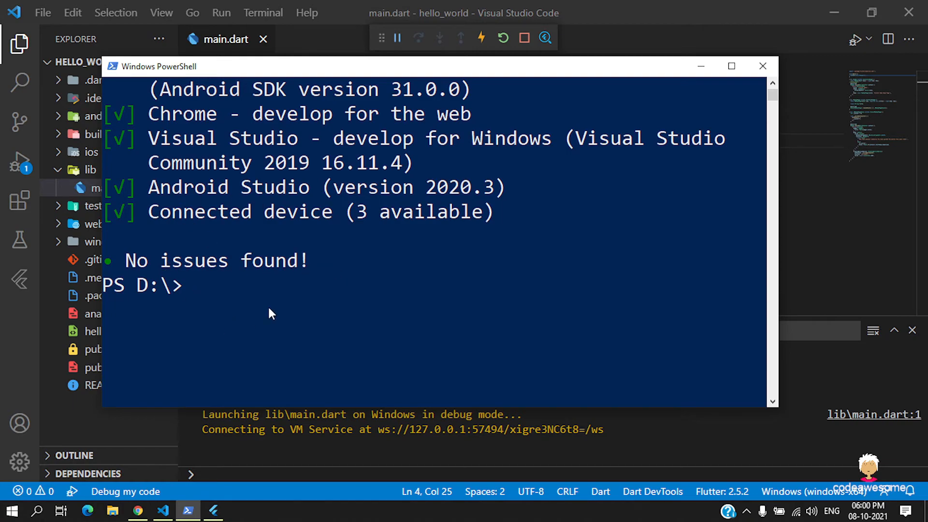
mouse_move(325, 258)
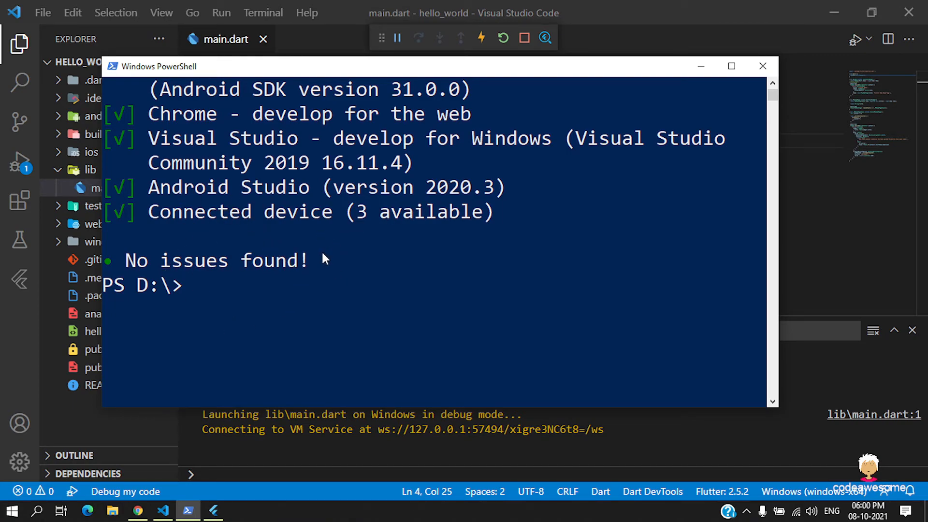
mouse_move(349, 257)
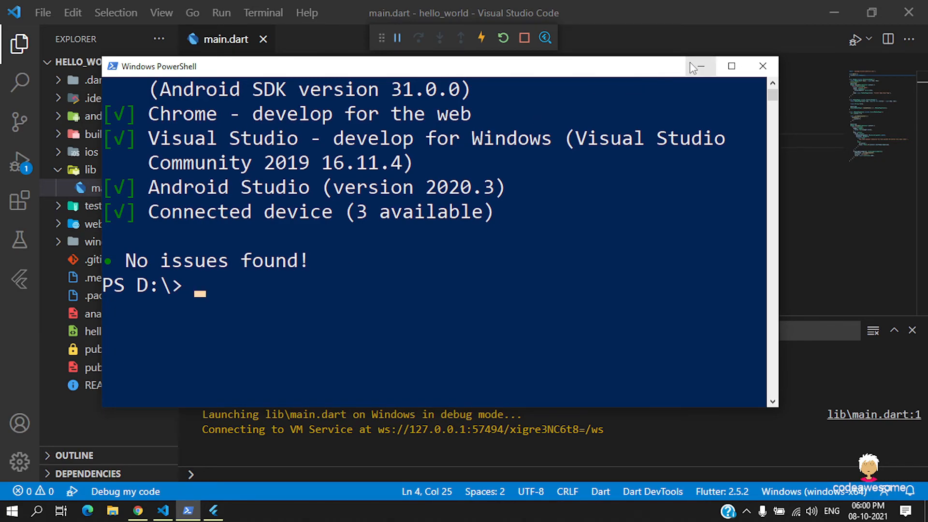
mouse_move(699, 66)
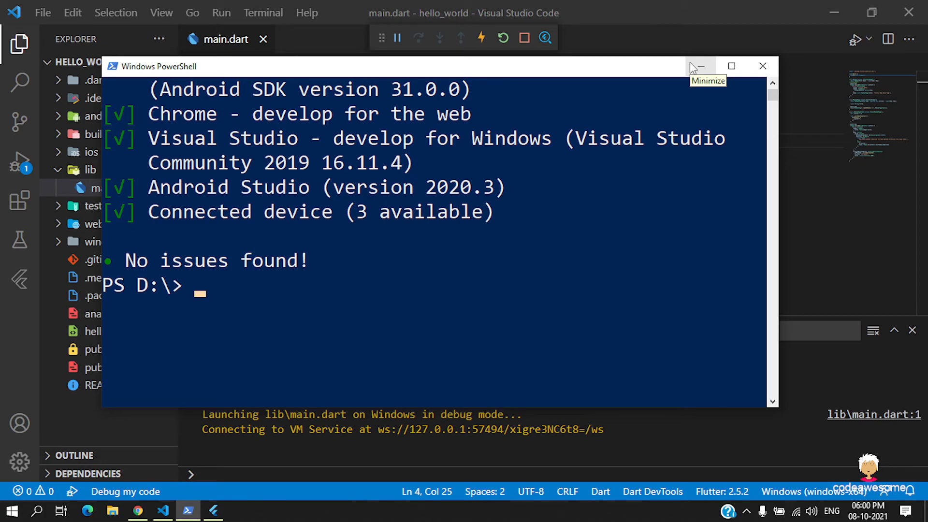
mouse_move(695, 67)
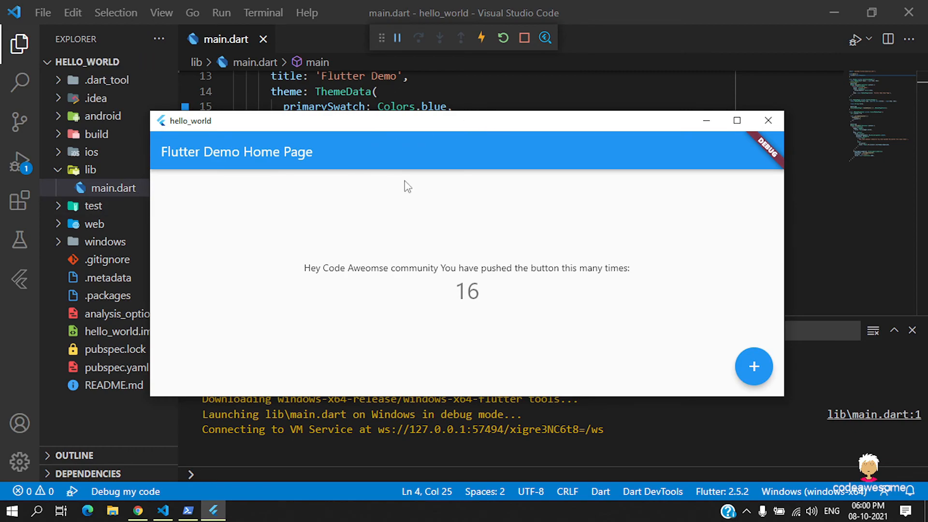
mouse_move(213, 213)
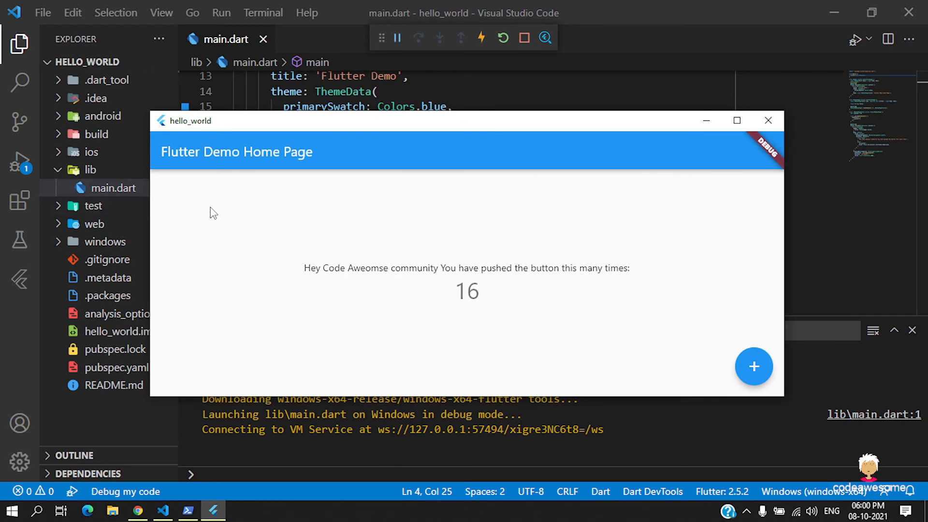